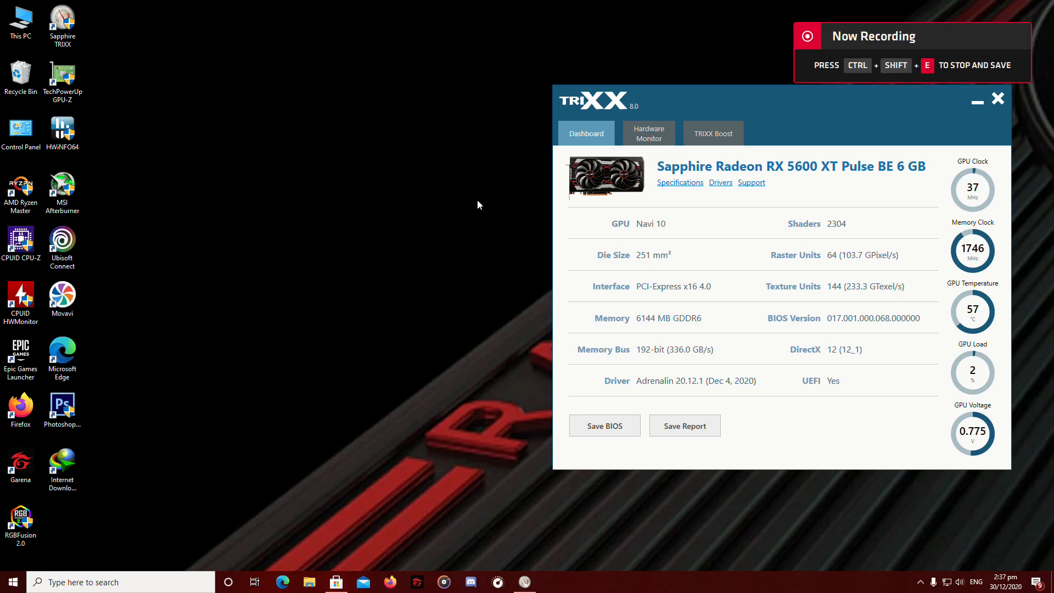
Launch AMD Radeon Software from the desktop context menu, landing on the Home page
right_click(478, 204)
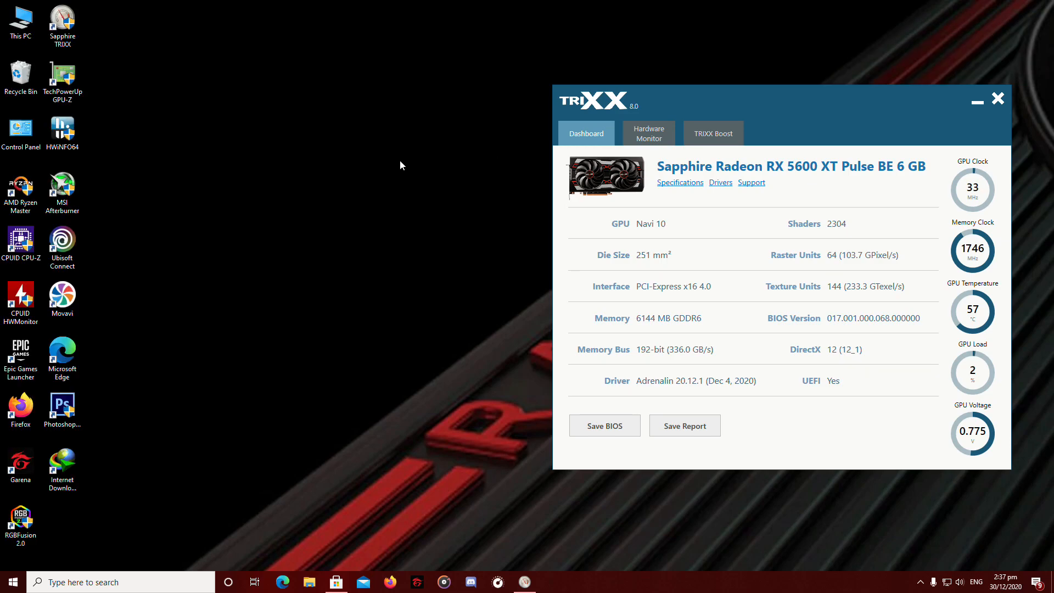
mouse_move(409, 166)
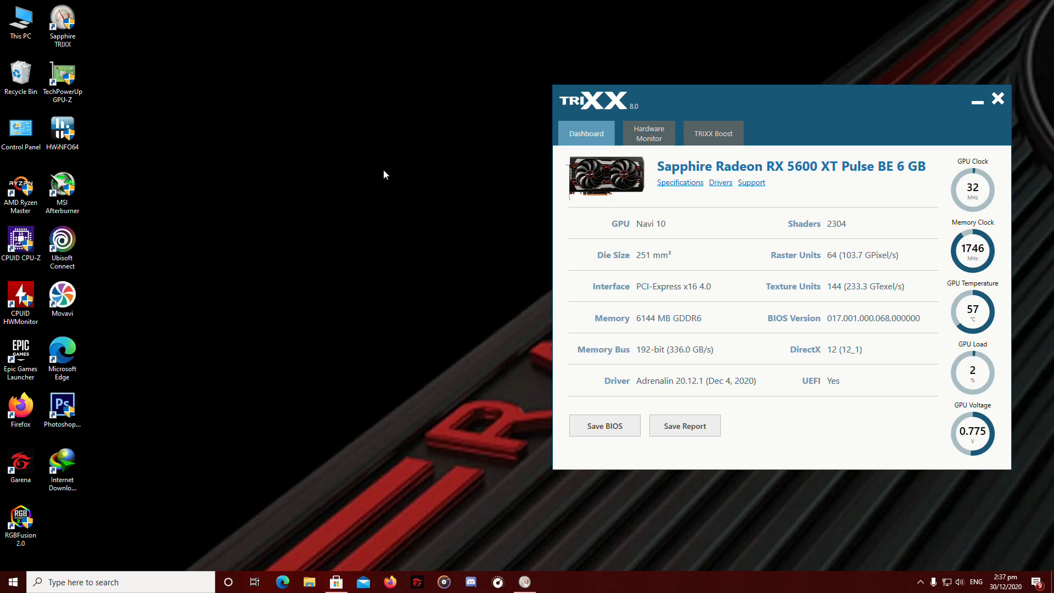
right_click(361, 152)
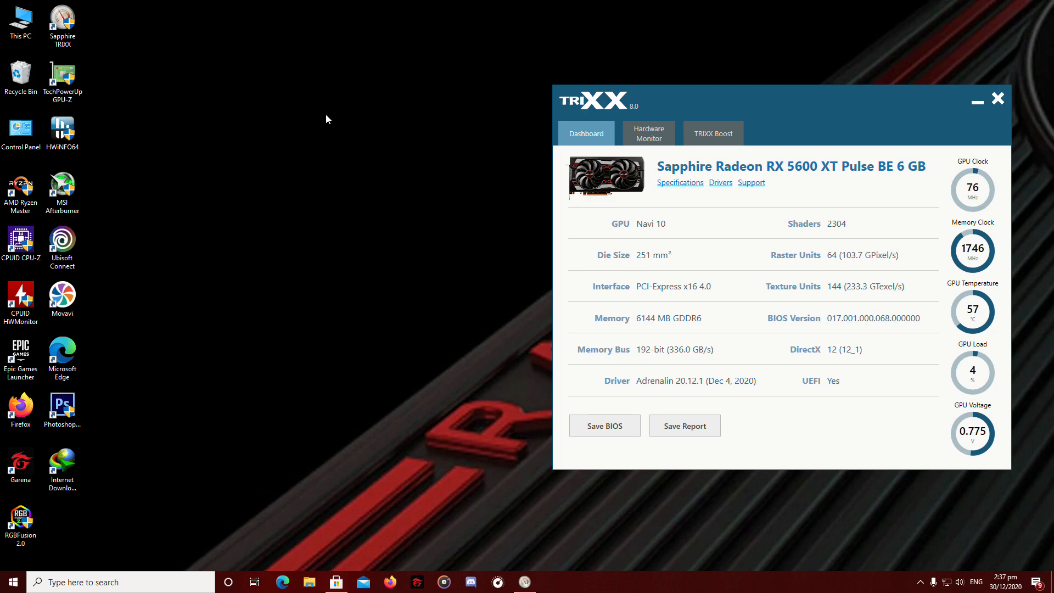
right_click(327, 119)
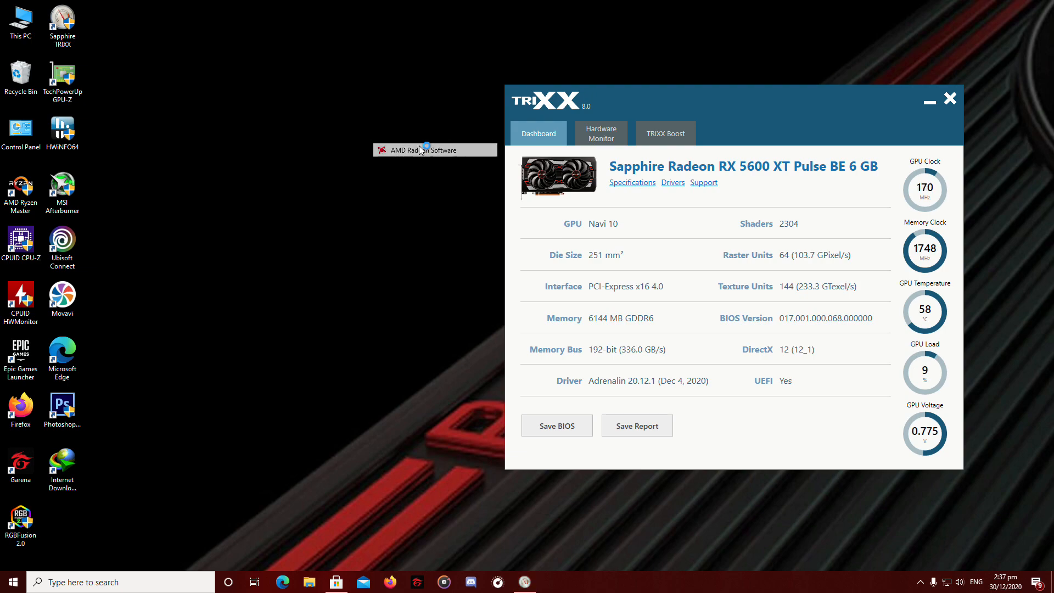
left_click(435, 149)
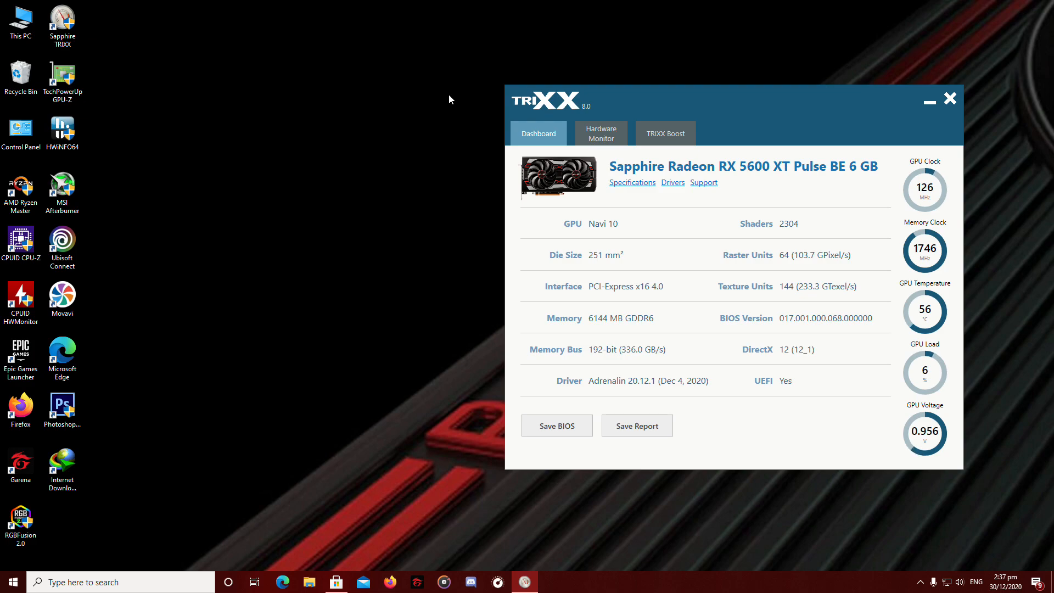
mouse_move(761, 92)
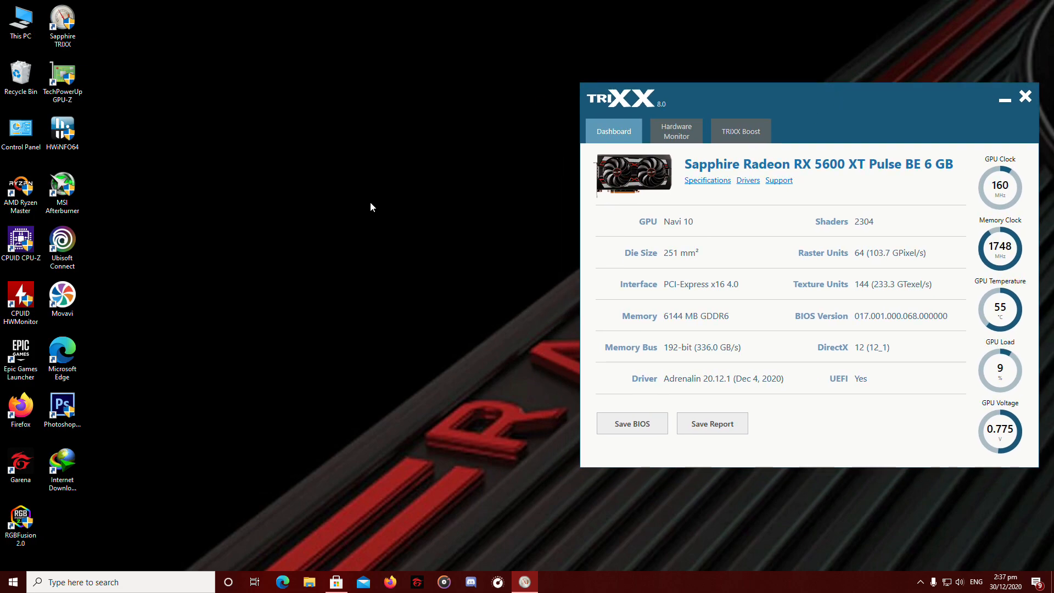
right_click(370, 207)
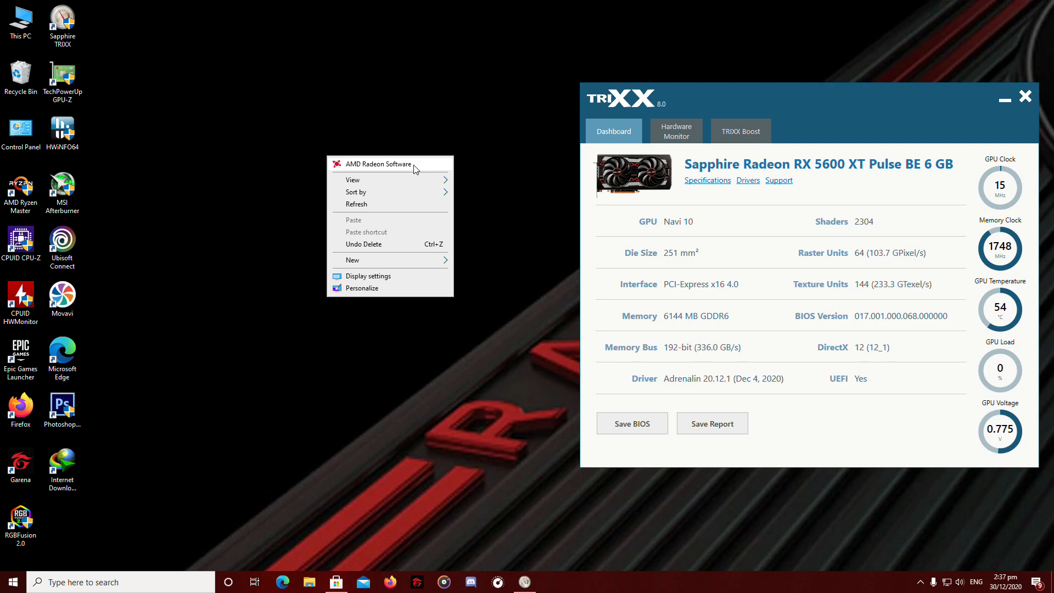
left_click(378, 164)
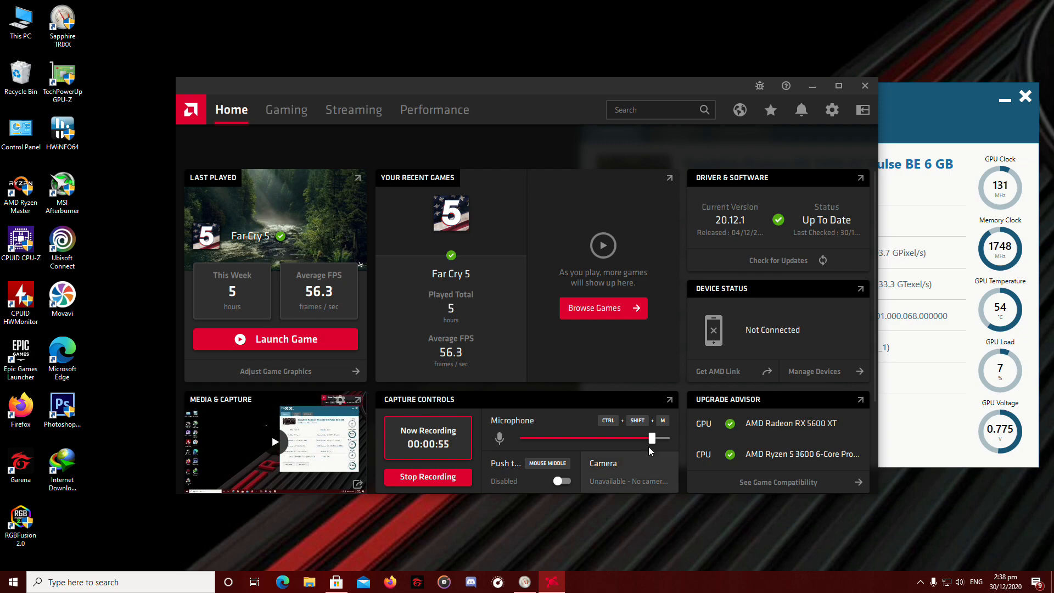
mouse_move(435, 110)
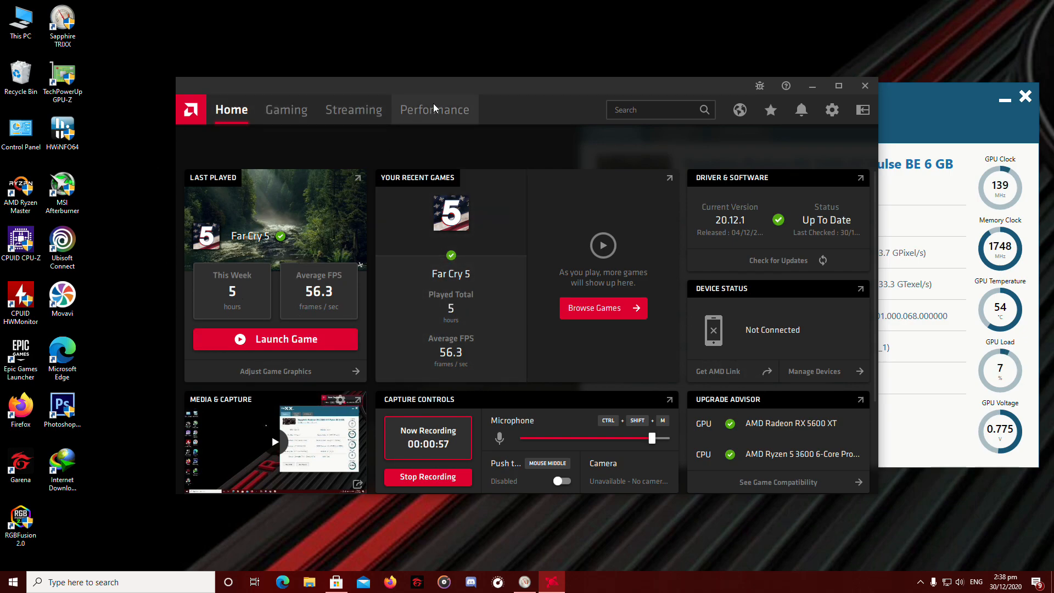
Show the Performance Metrics page with GPU utilization, VRAM, clock speed and power graphs
left_click(435, 110)
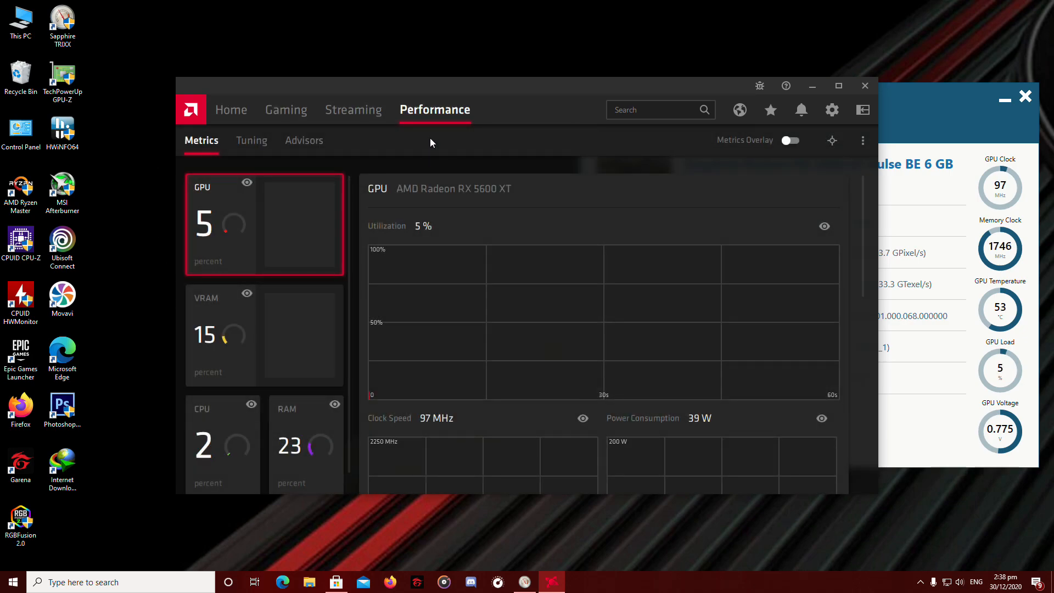
scroll("down", 3)
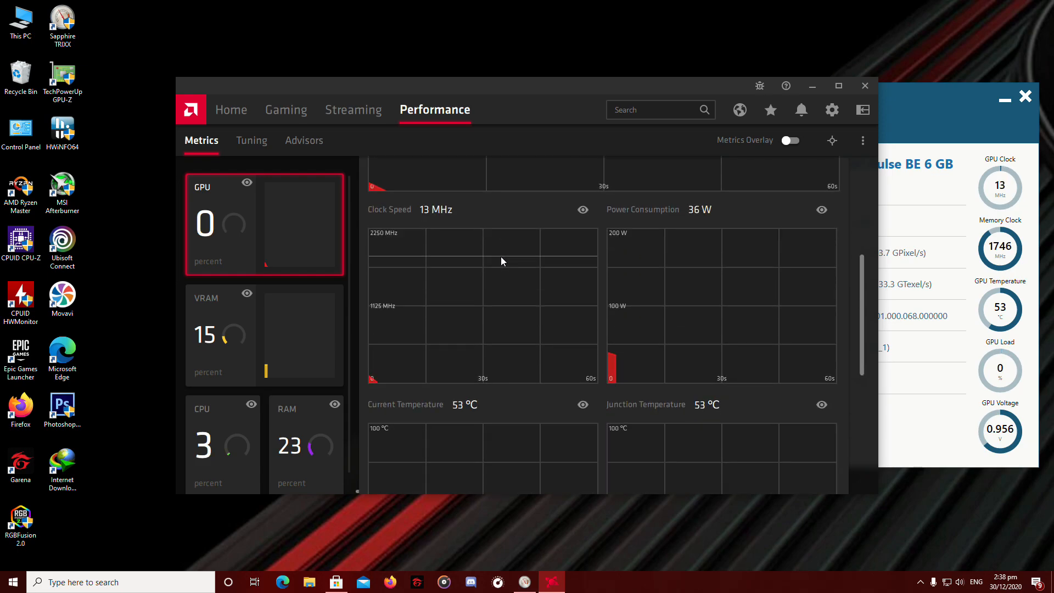
scroll("down", 3)
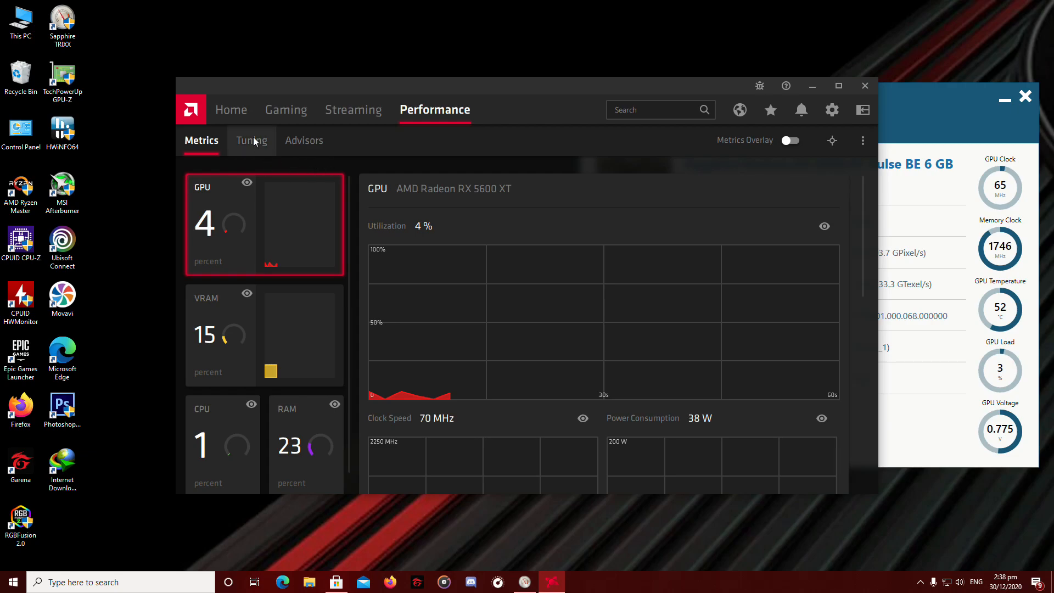
On the Tuning page, try Automatic tuning control, then set it back to Manual
left_click(250, 140)
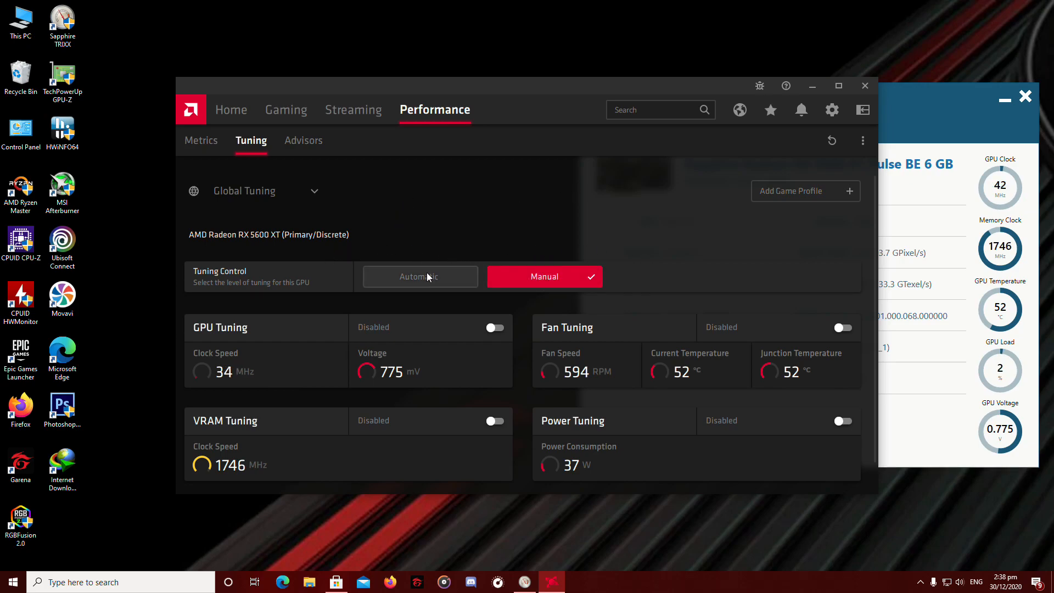
left_click(418, 276)
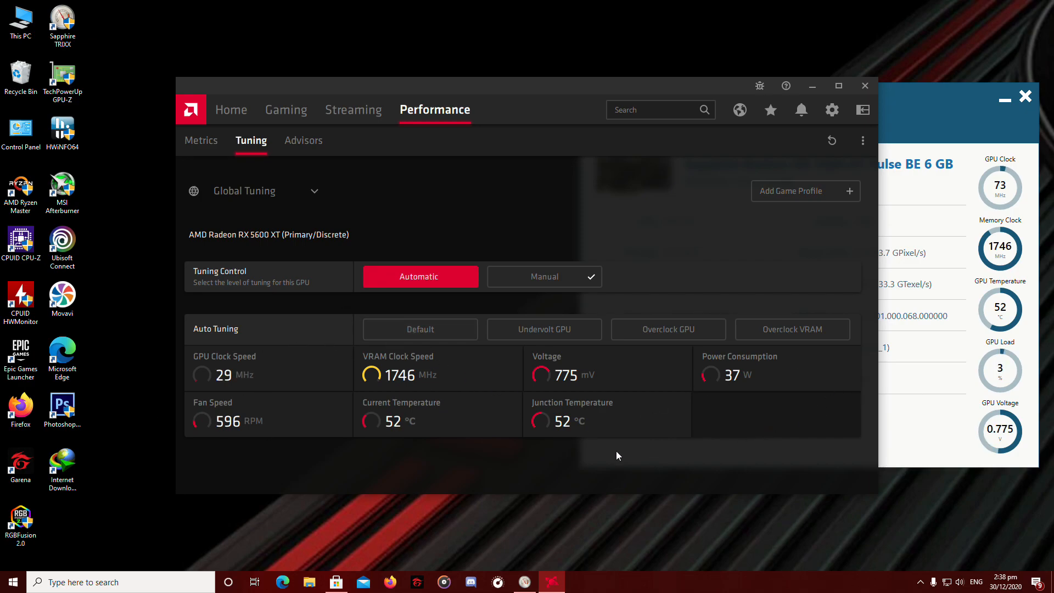
mouse_move(572, 360)
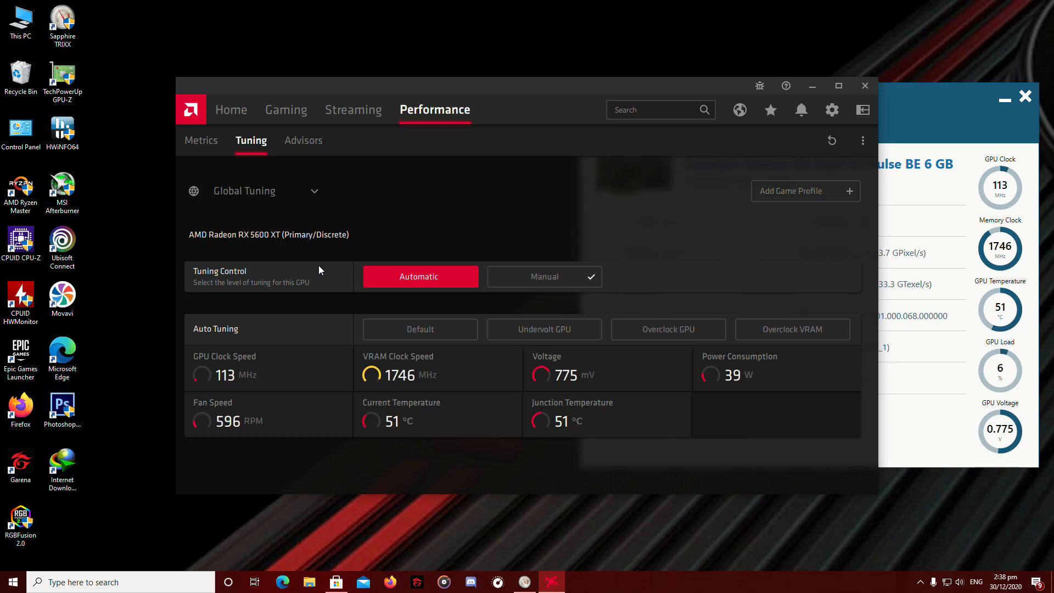
left_click(544, 328)
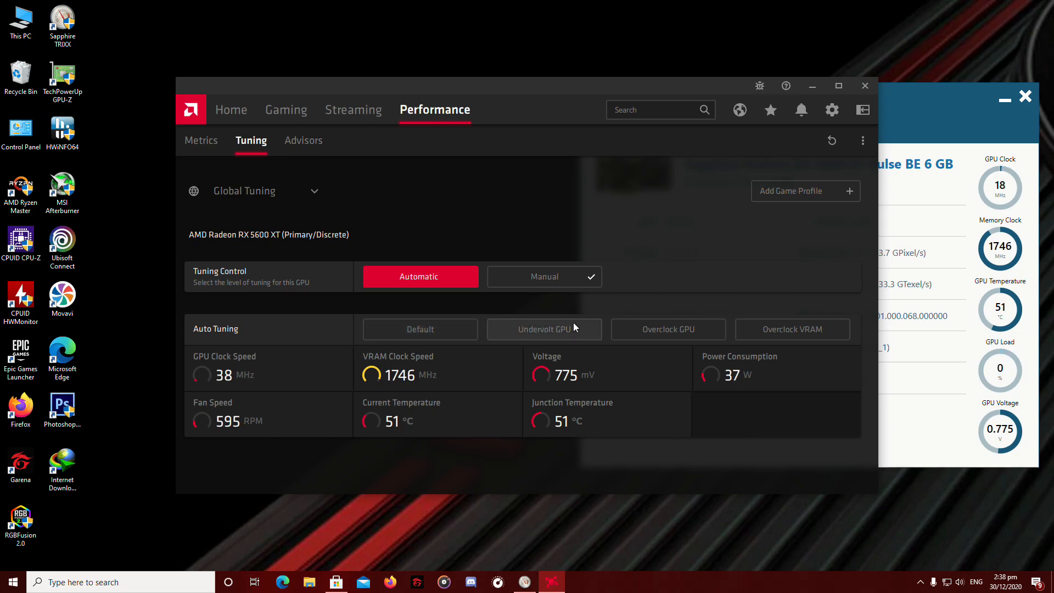
left_click(543, 276)
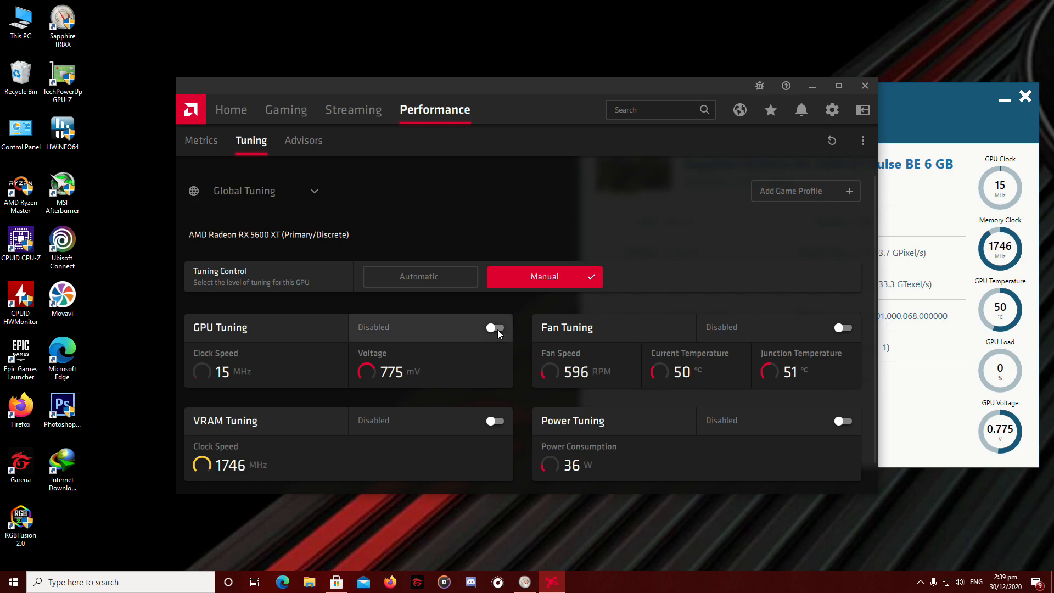
Enable GPU Tuning and GPU Advanced Control to expose the voltage/frequency curve
left_click(495, 327)
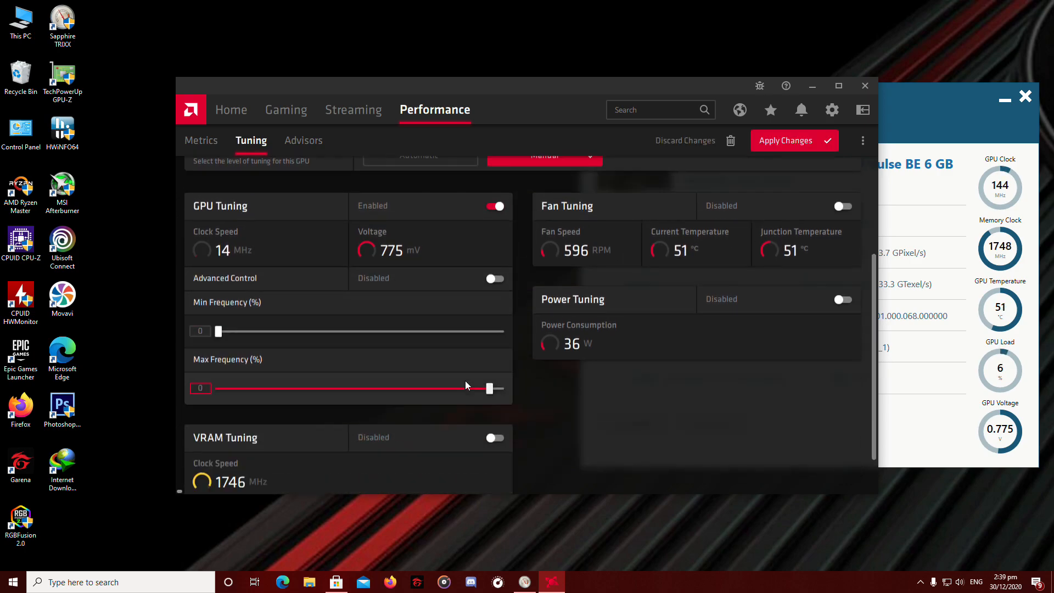
scroll("down", 3)
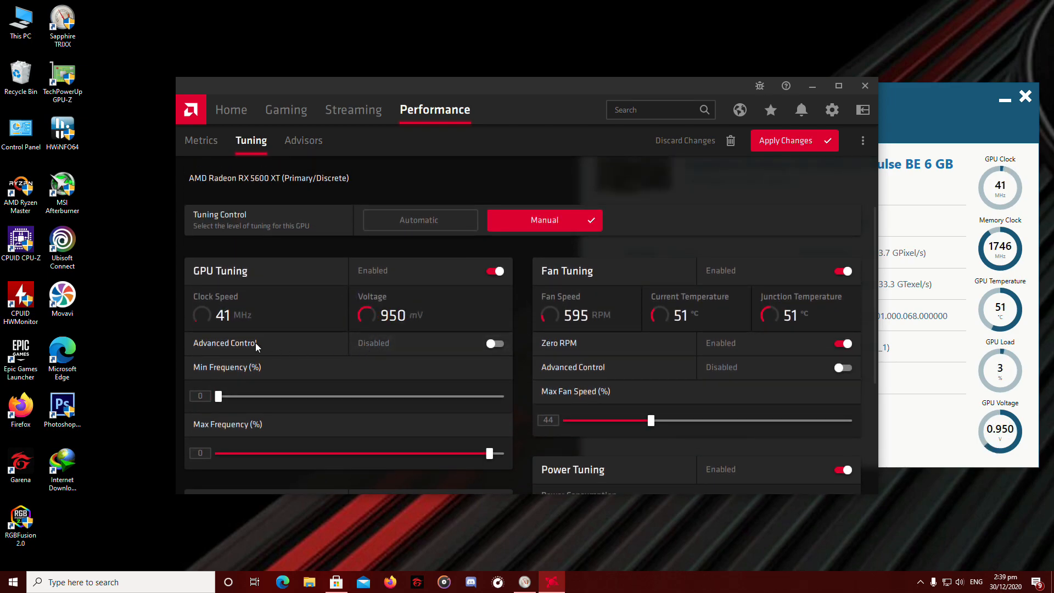
left_click(495, 344)
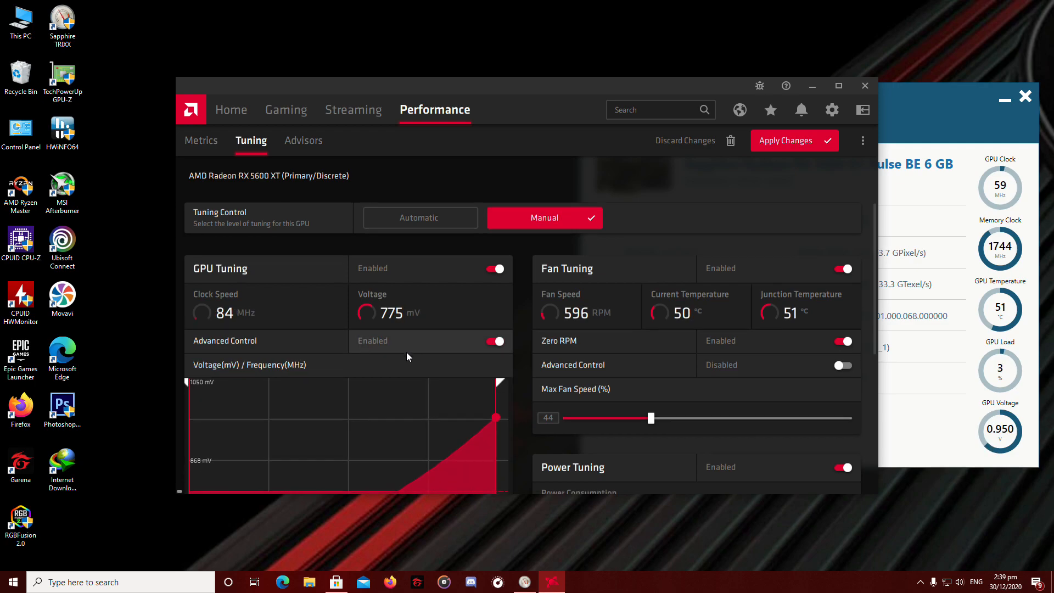
scroll("down", 3)
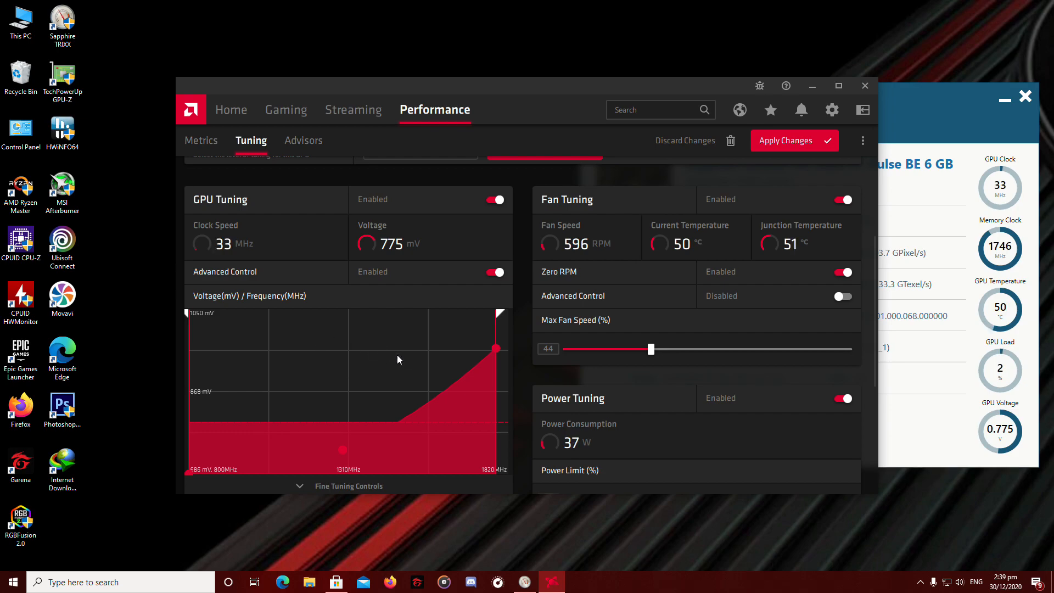
mouse_move(350, 333)
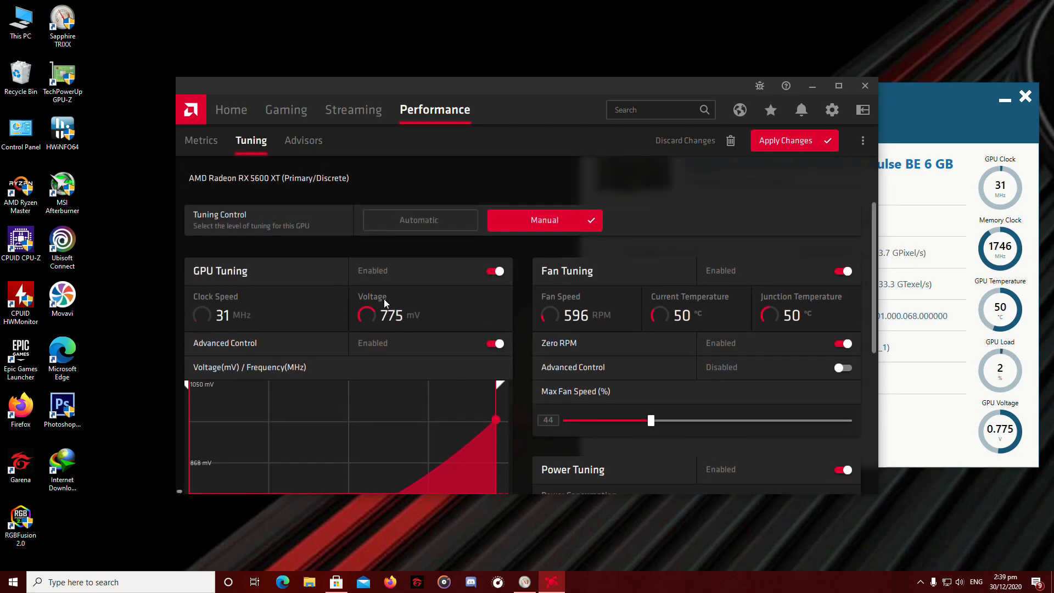
Expand Fine Tuning Controls and set the P2 frequency to 1300 and P3 to 1801 MHz
scroll("down", 3)
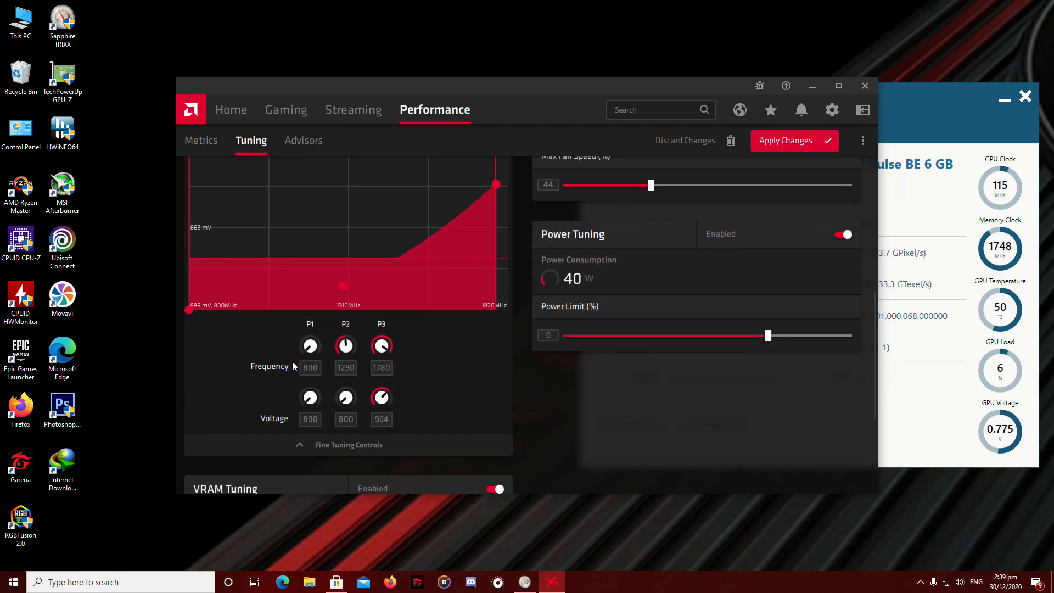
scroll("down", 3)
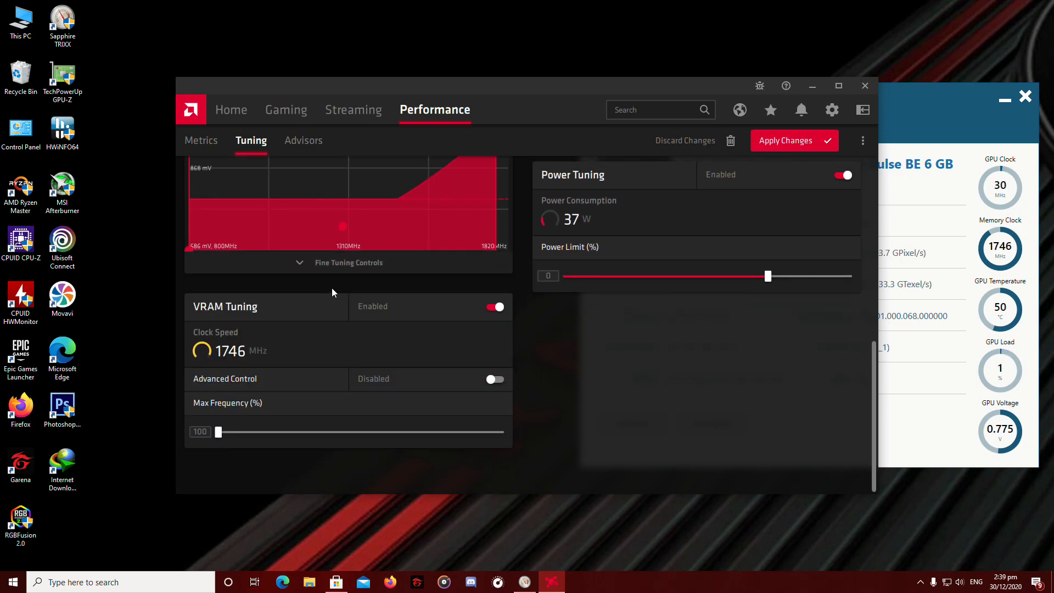
left_click(348, 263)
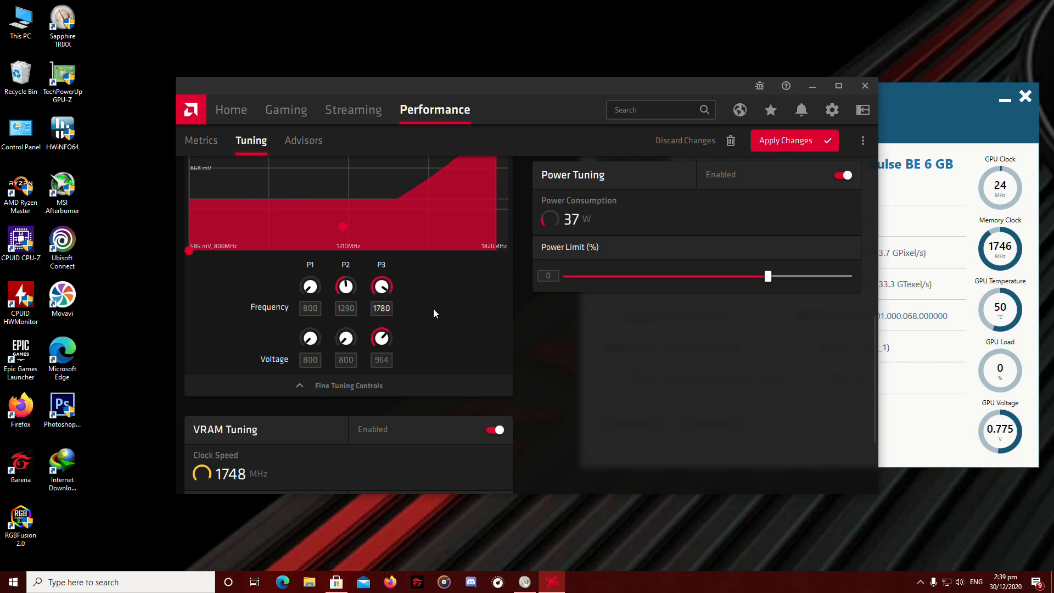
left_click(381, 285)
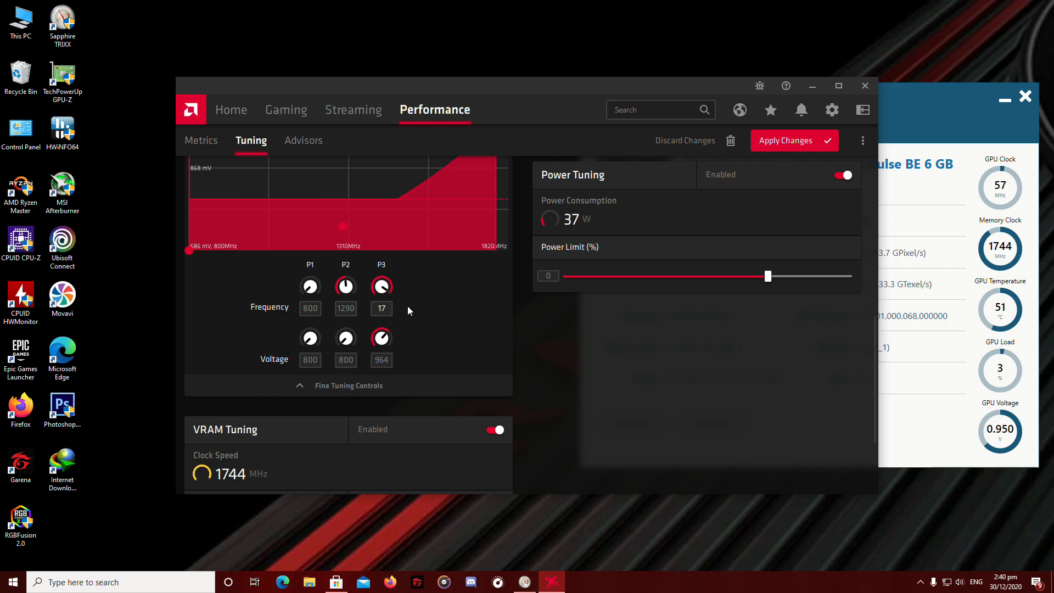
left_click(381, 307)
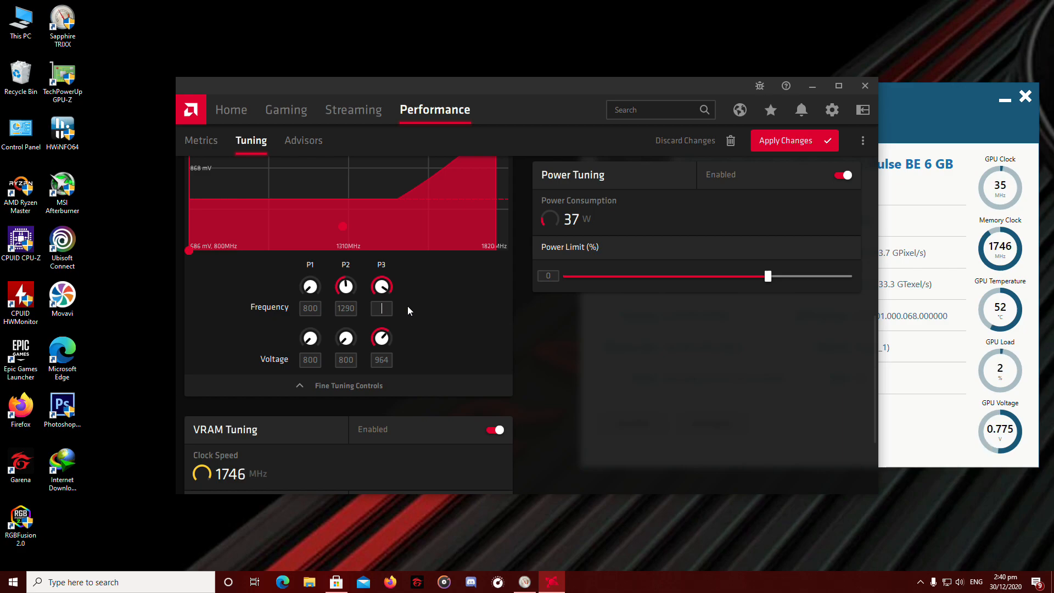
type("18")
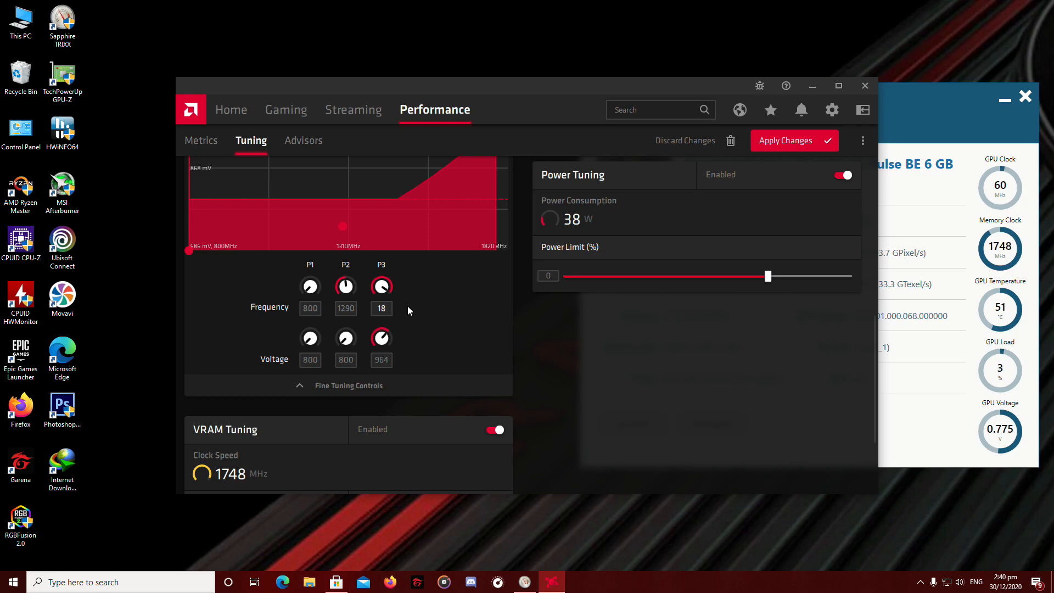
type("1800")
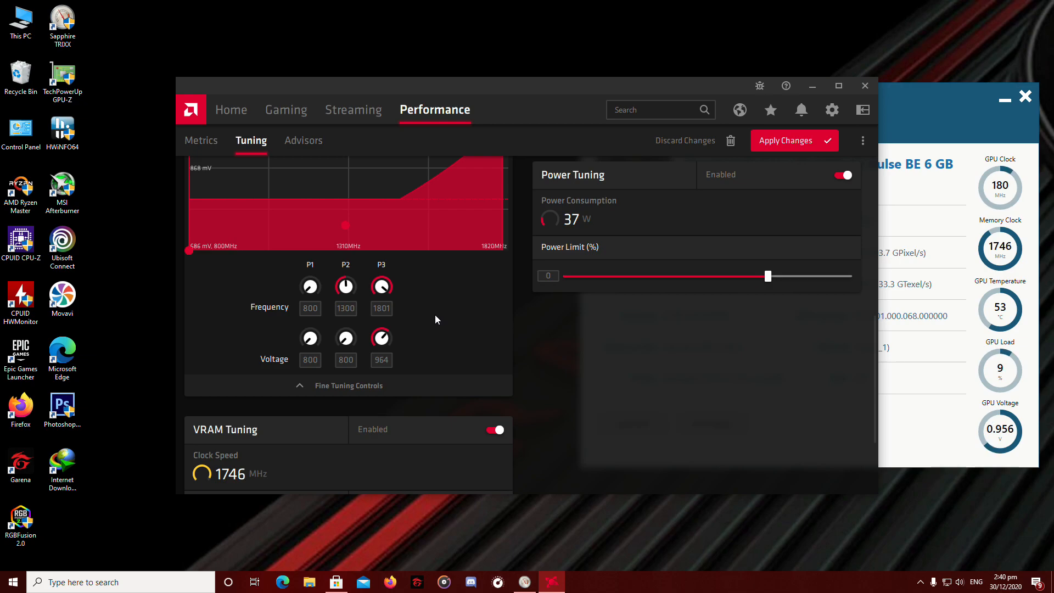
Turn on VRAM Advanced Control and start raising Max Frequency toward 1770 MHz
scroll("down", 3)
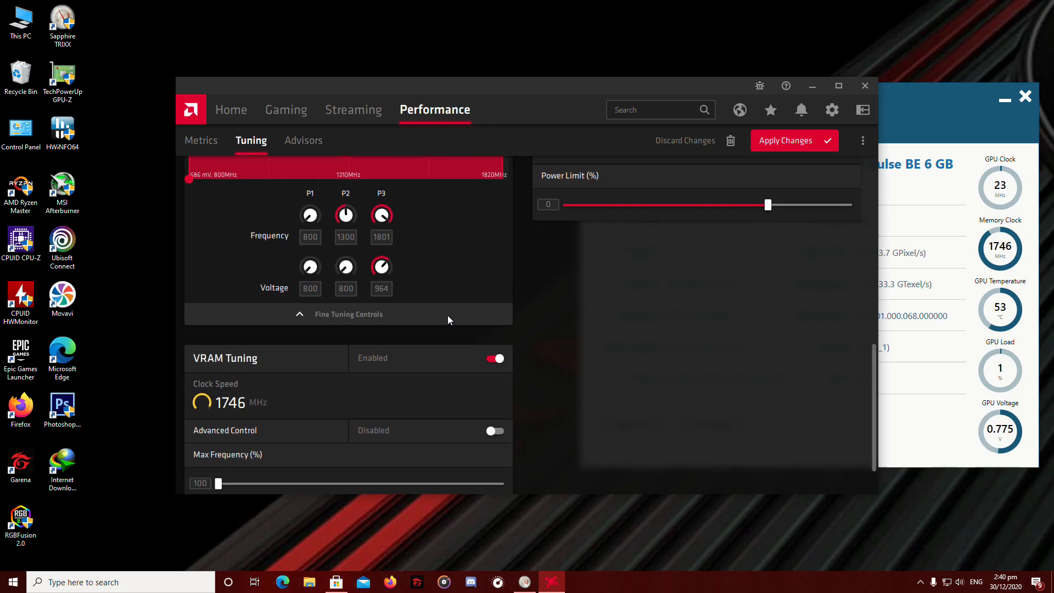
scroll("down", 3)
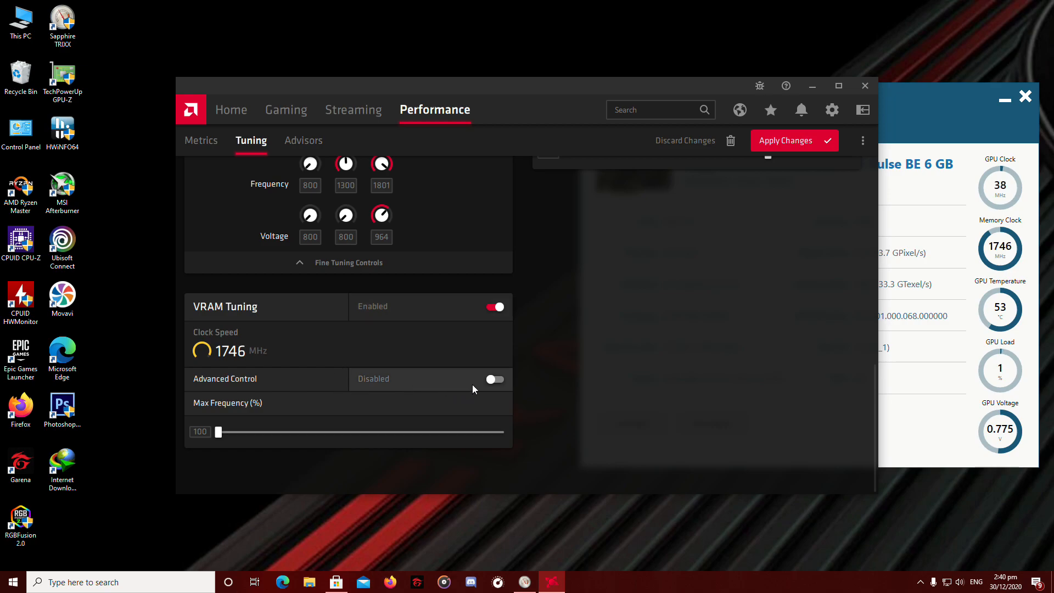
left_click(495, 378)
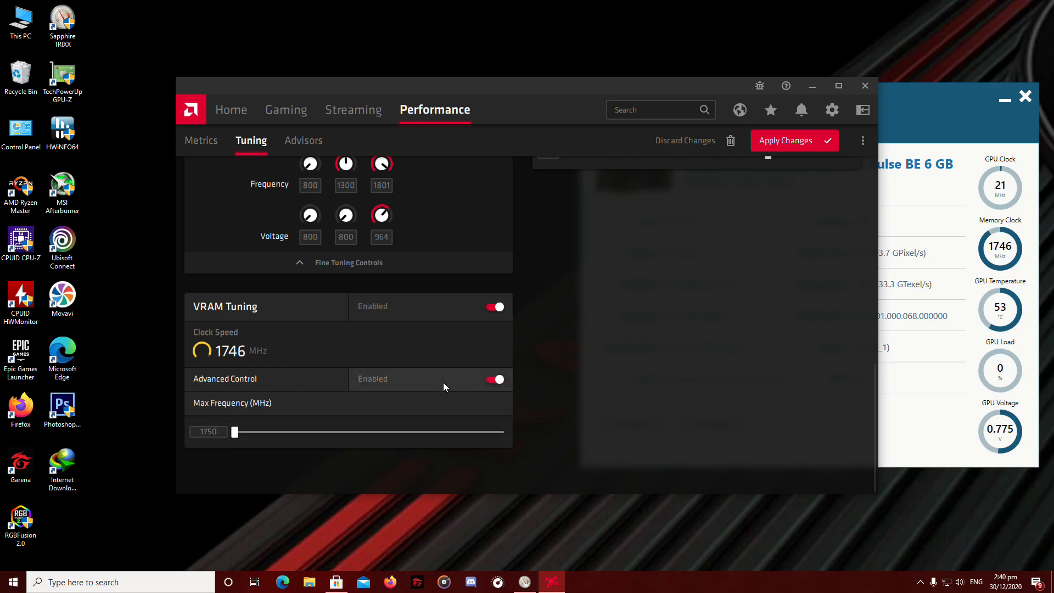
left_click(235, 431)
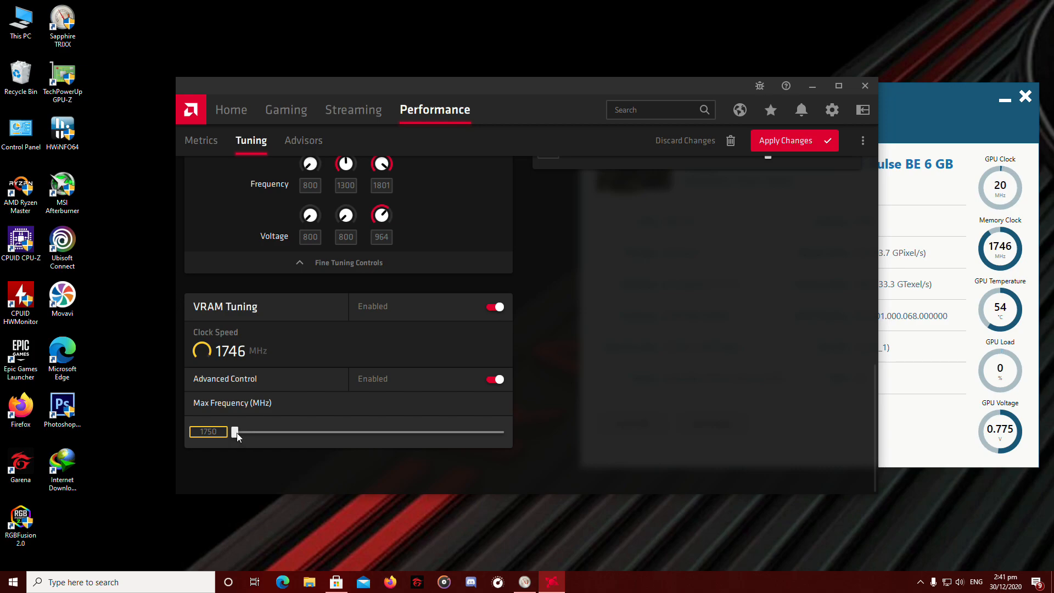
mouse_move(291, 441)
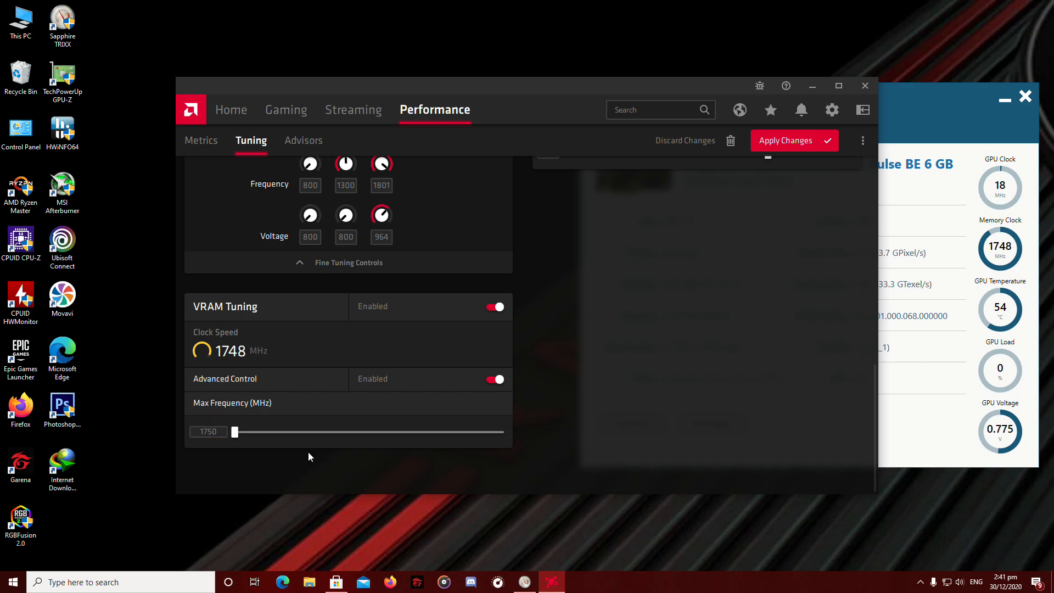
left_click(208, 431)
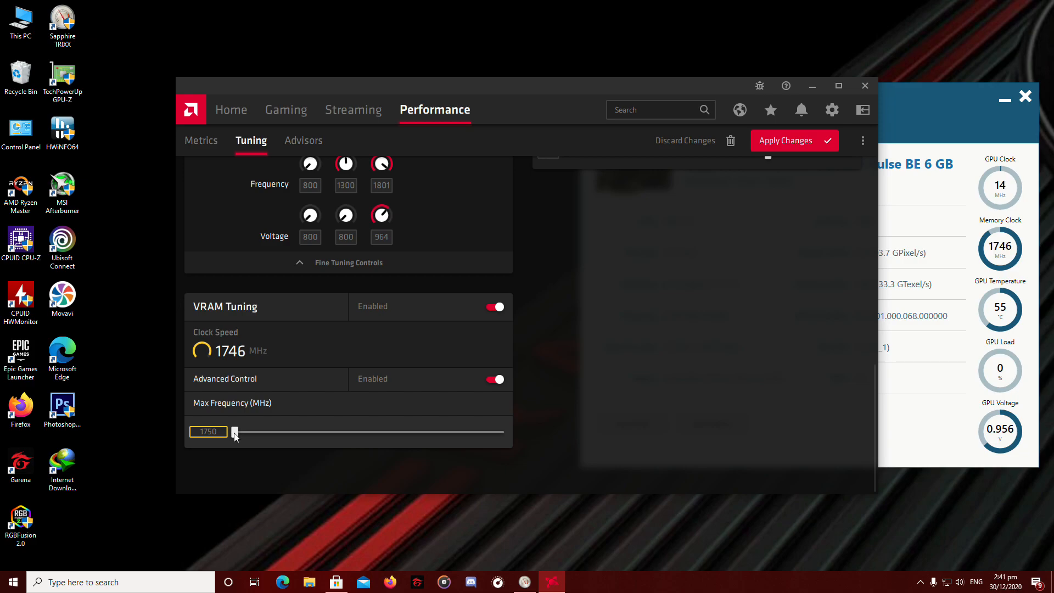
left_click_drag(235, 433, 243, 433)
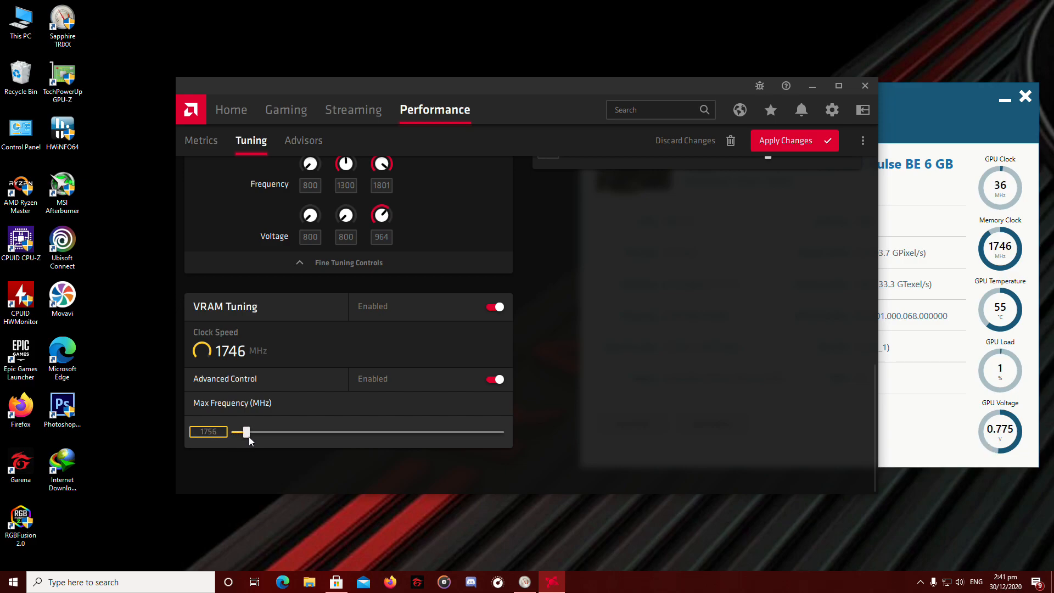
left_click_drag(244, 433, 259, 432)
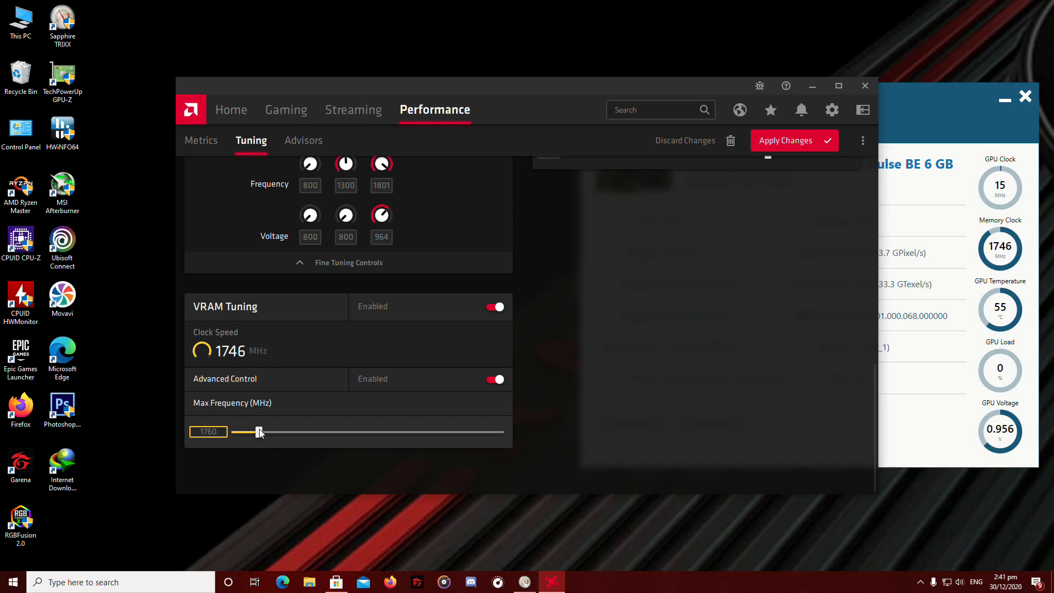
left_click_drag(259, 431, 262, 432)
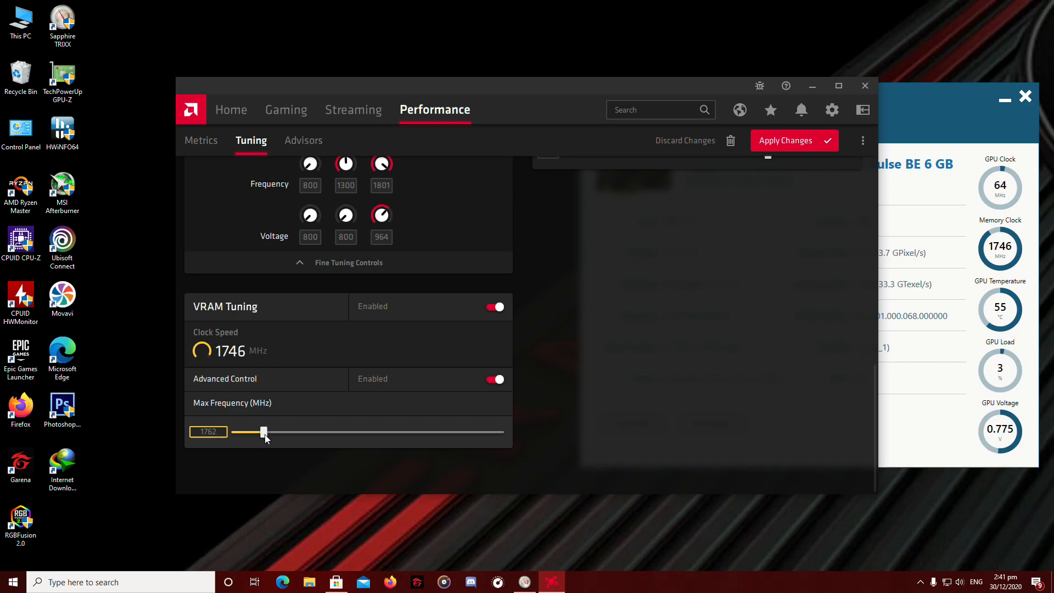
left_click_drag(262, 433, 281, 433)
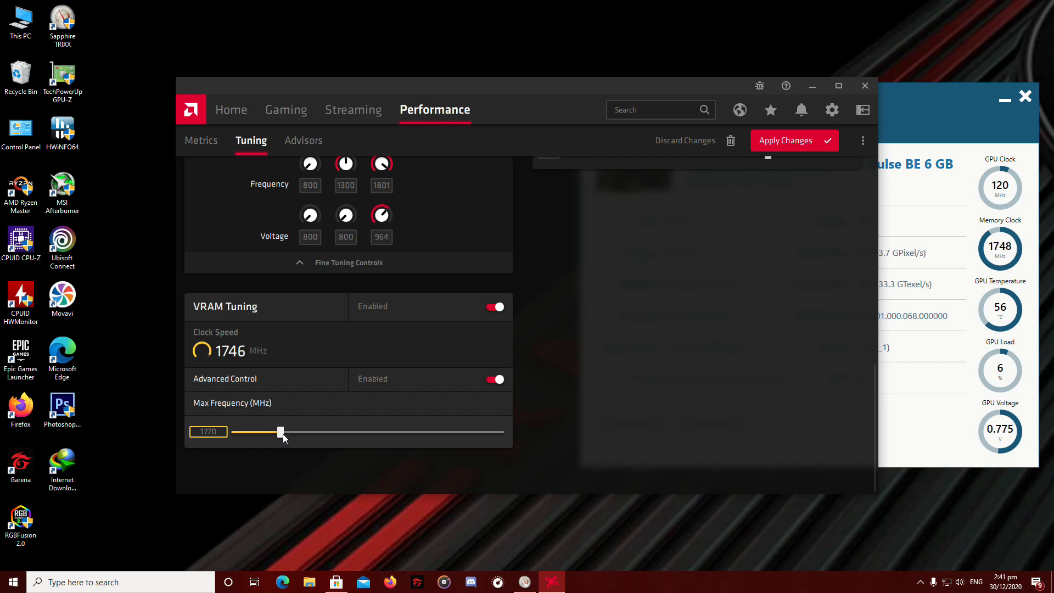
Bring VRAM Max Frequency to 1800 MHz and apply the tuning changes
left_click_drag(280, 432, 296, 432)
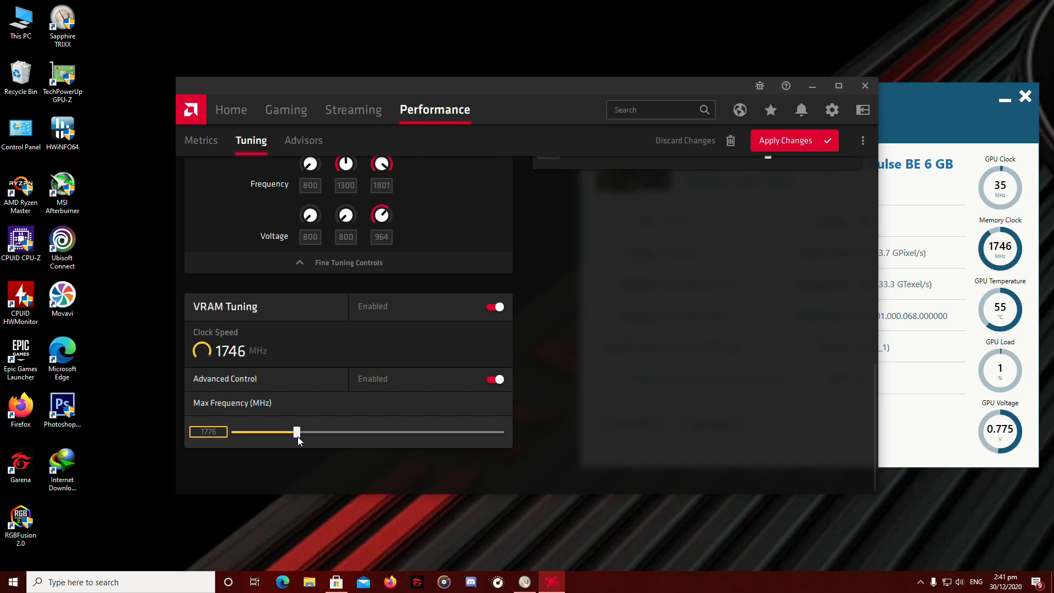
left_click_drag(295, 432, 327, 433)
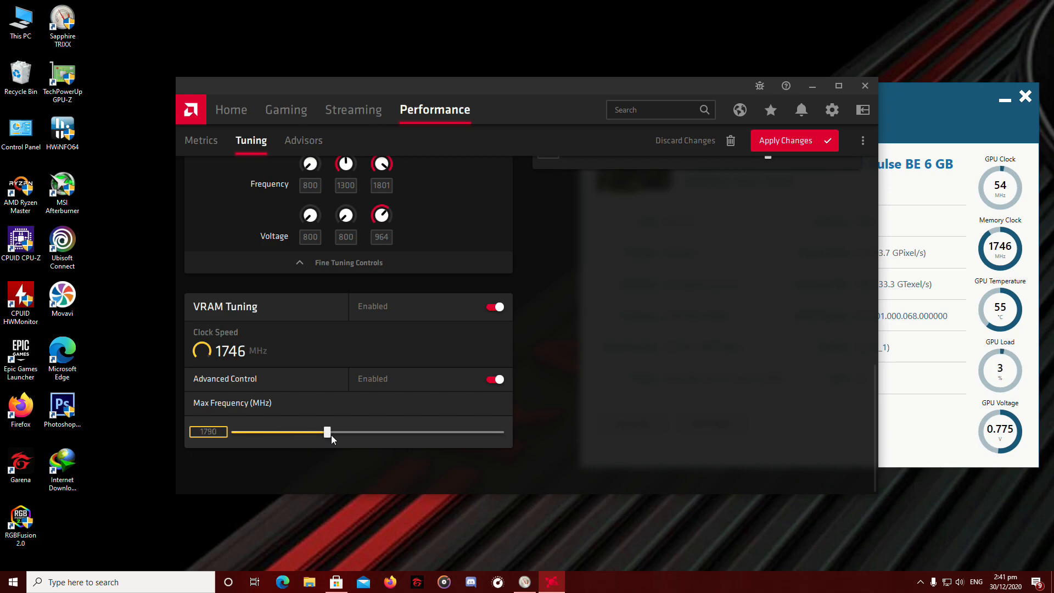
left_click_drag(327, 432, 350, 431)
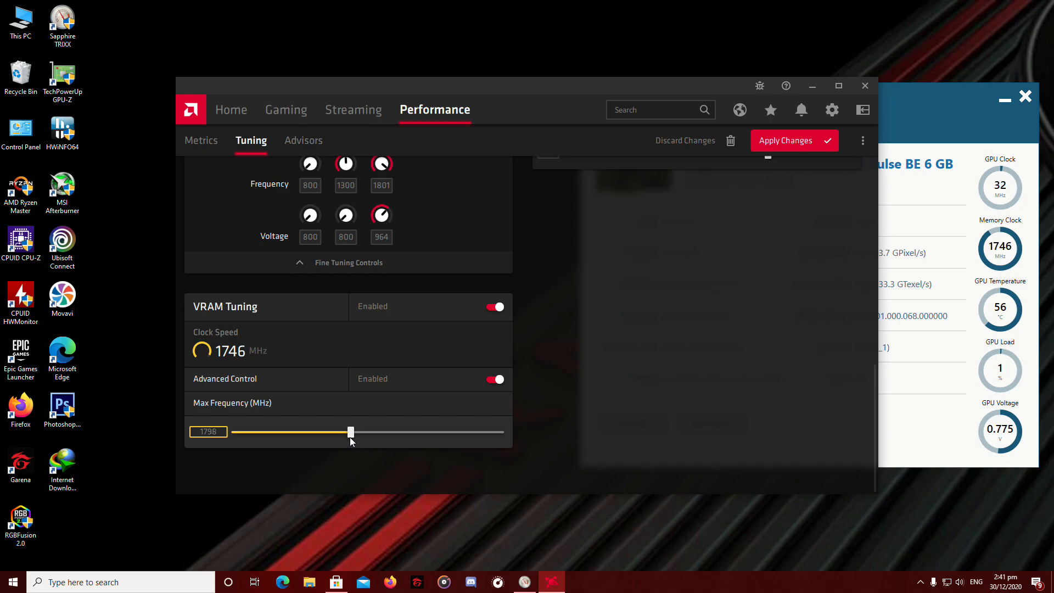
left_click_drag(350, 432, 355, 433)
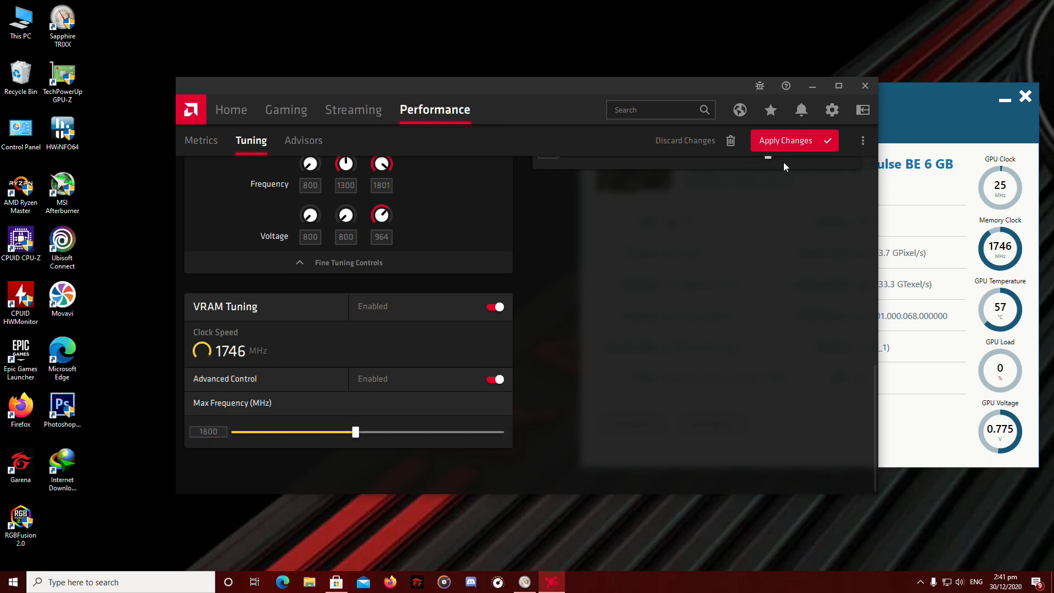
left_click(784, 140)
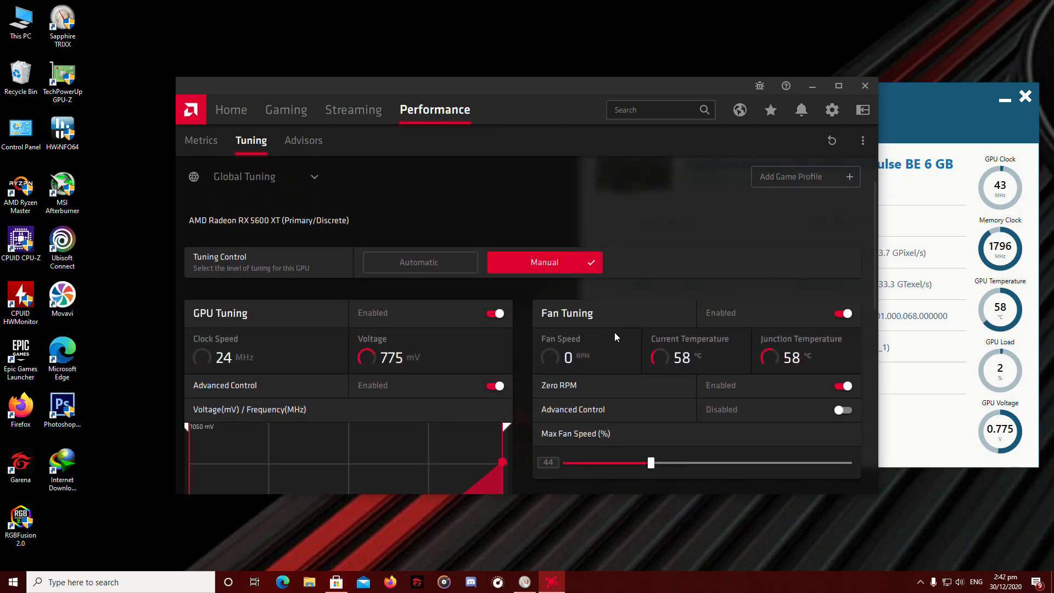
Switch Zero RPM off and raise Max Fan Speed from 44% to 50%
scroll("down", 3)
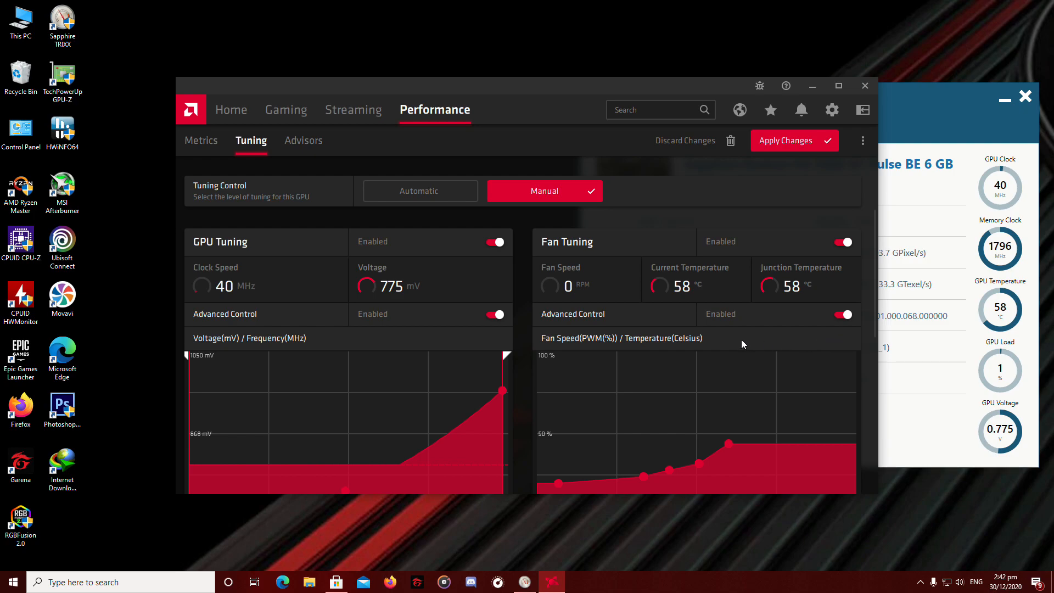
scroll("down", 3)
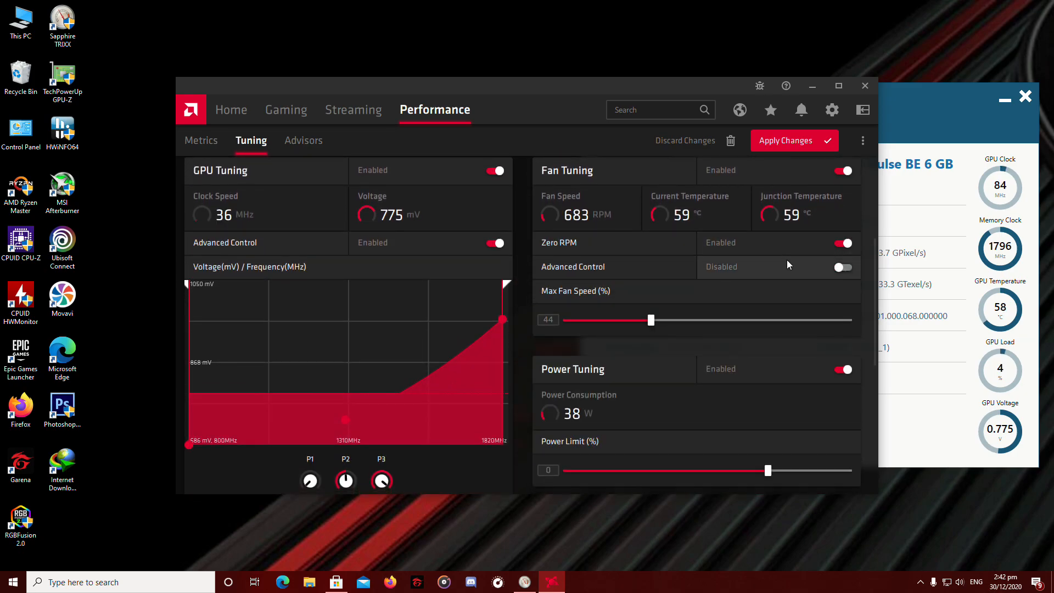
left_click(842, 242)
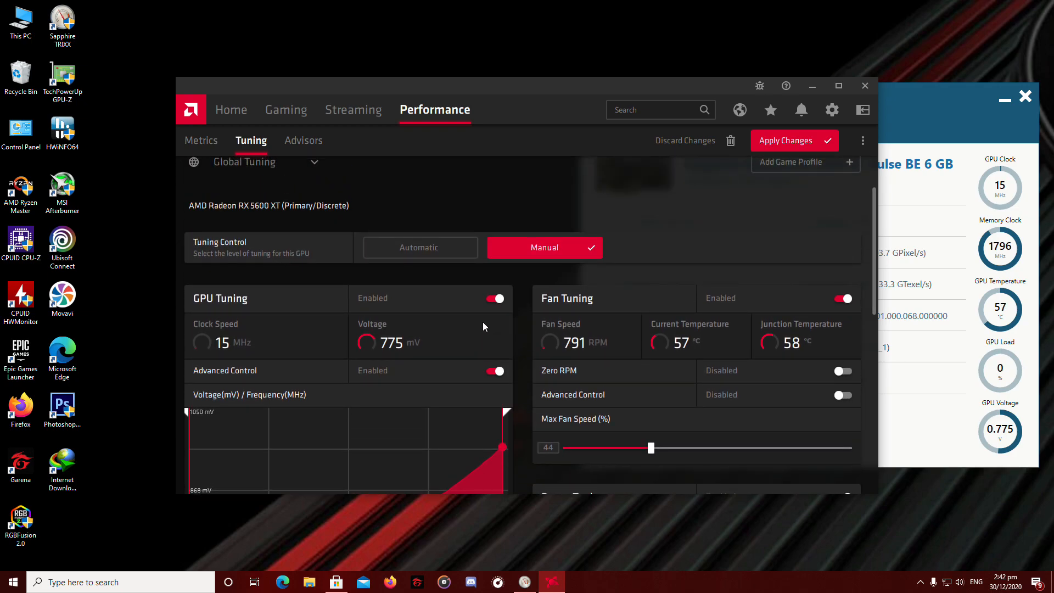
scroll("down", 3)
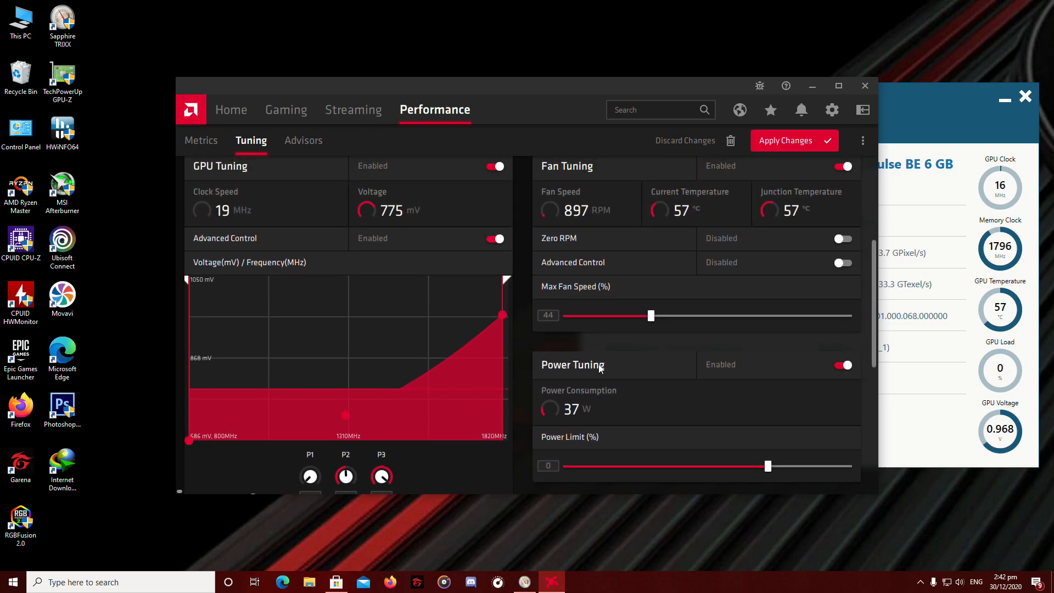
left_click(650, 316)
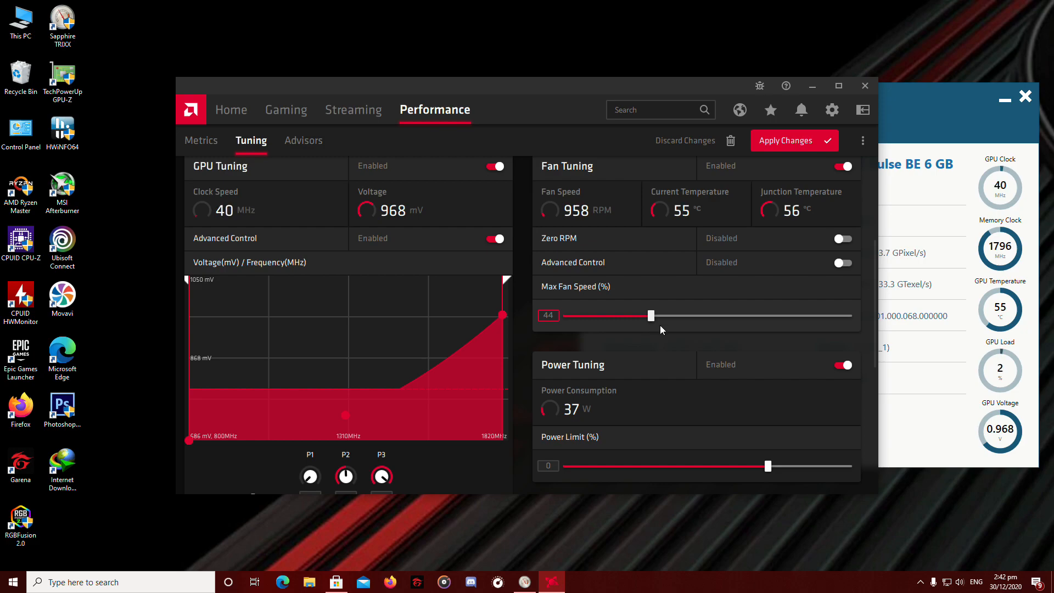
left_click_drag(650, 315, 658, 315)
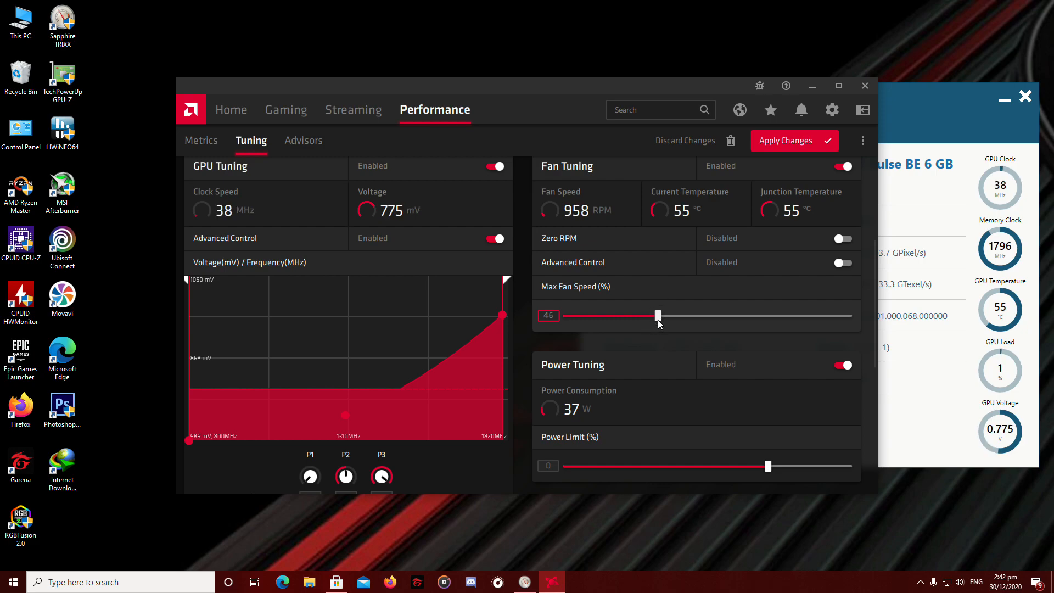
left_click_drag(657, 315, 670, 315)
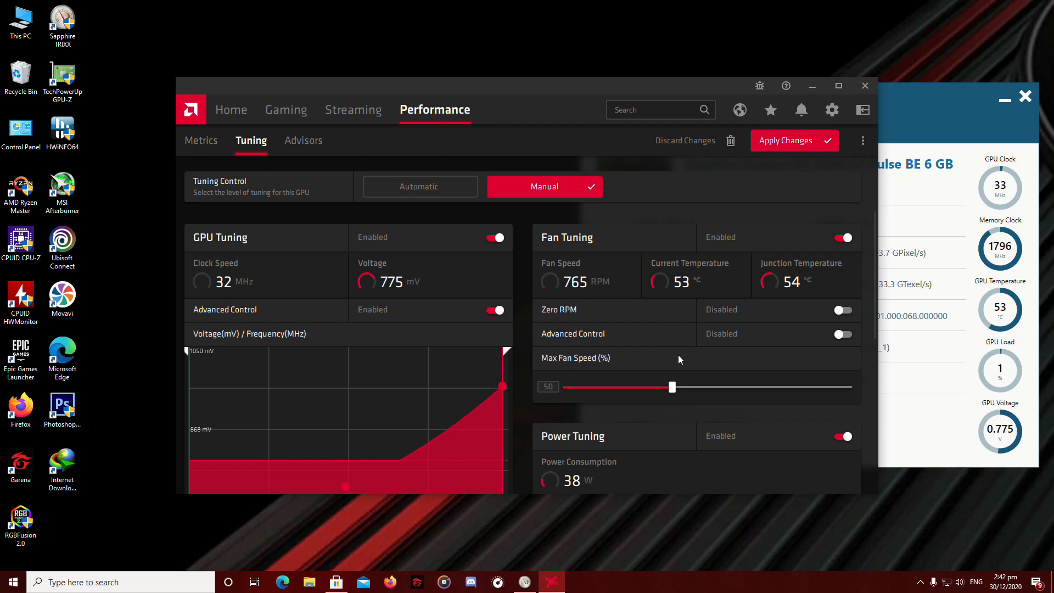
Set the Power Limit slider to its maximum of 20%
scroll("down", 3)
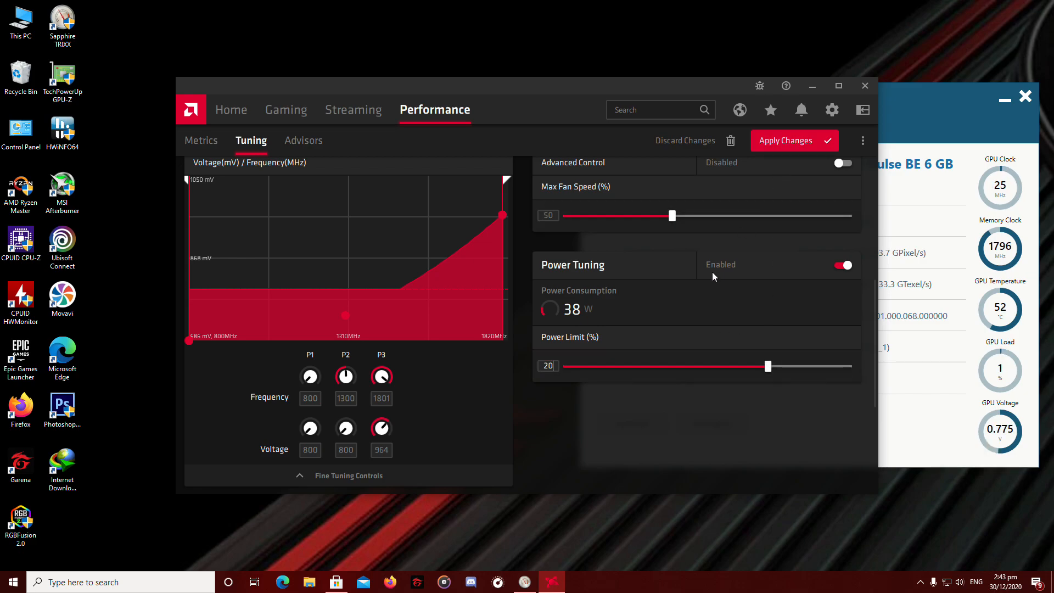
scroll("down", 3)
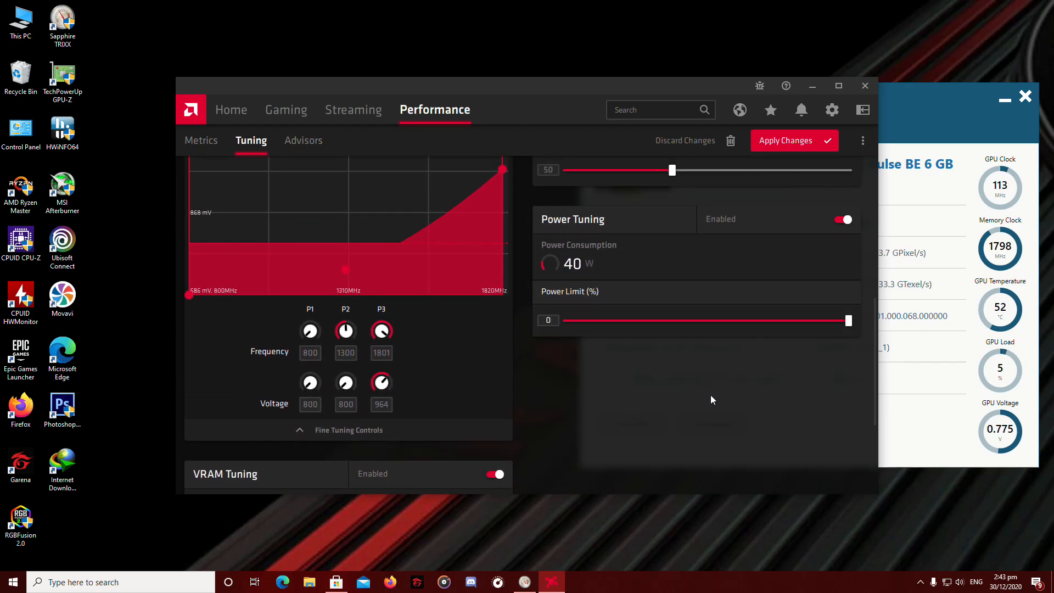
left_click_drag(846, 321, 768, 321)
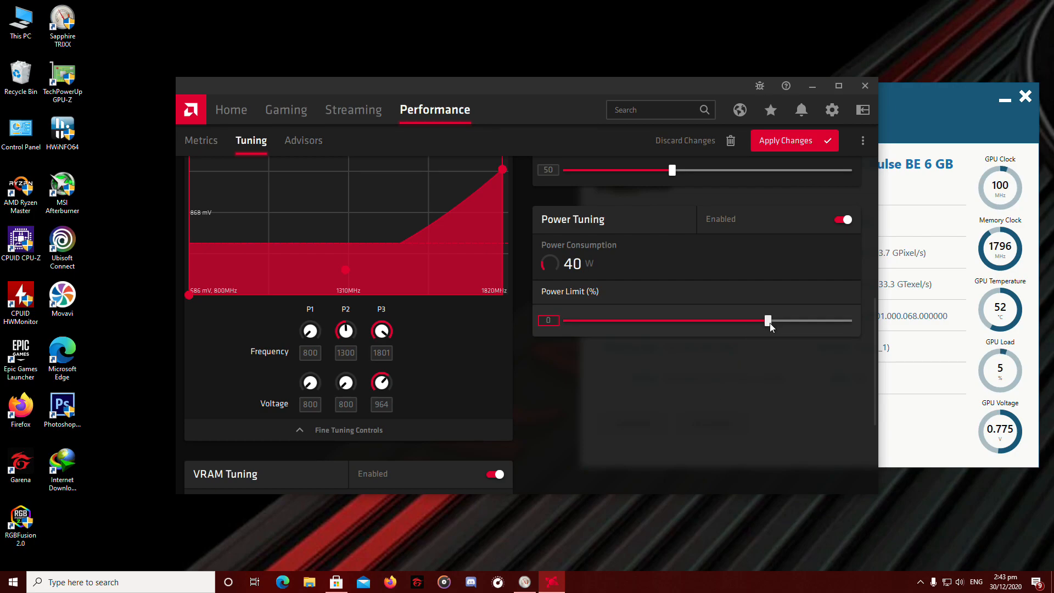
left_click_drag(766, 320, 846, 321)
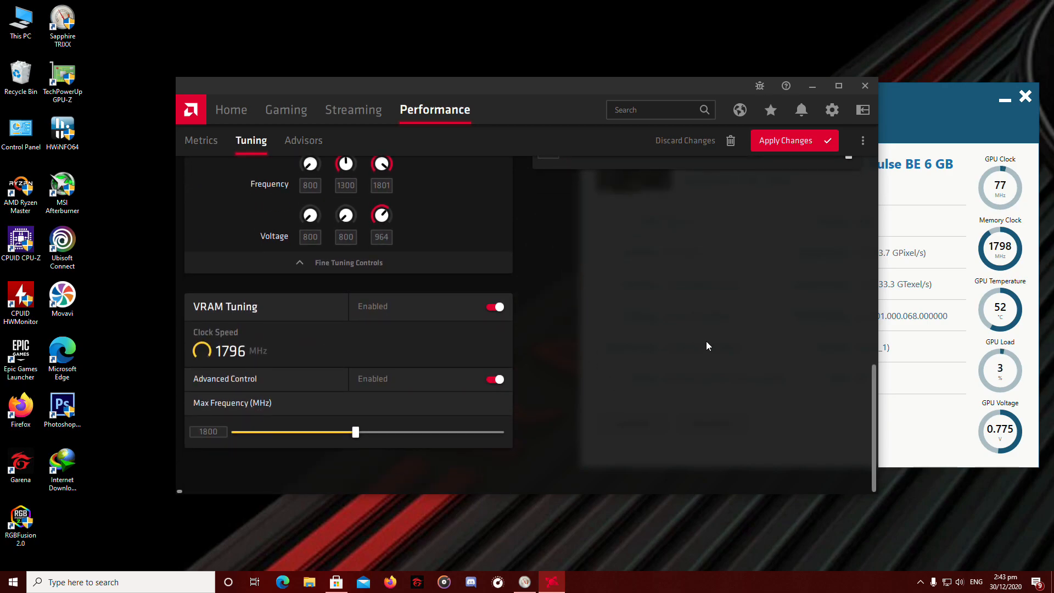
scroll("down", 3)
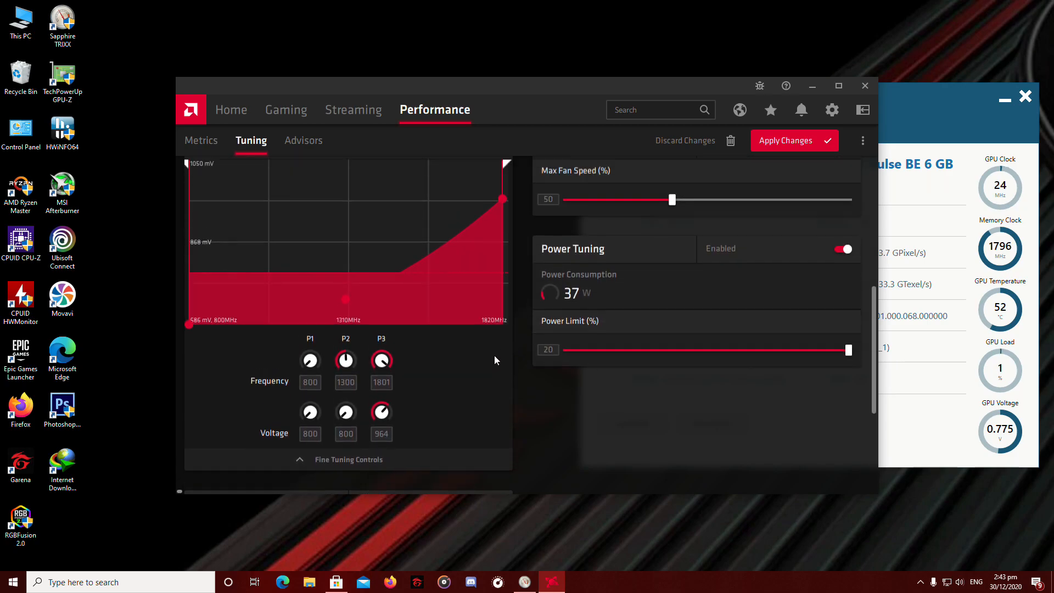
scroll("down", 3)
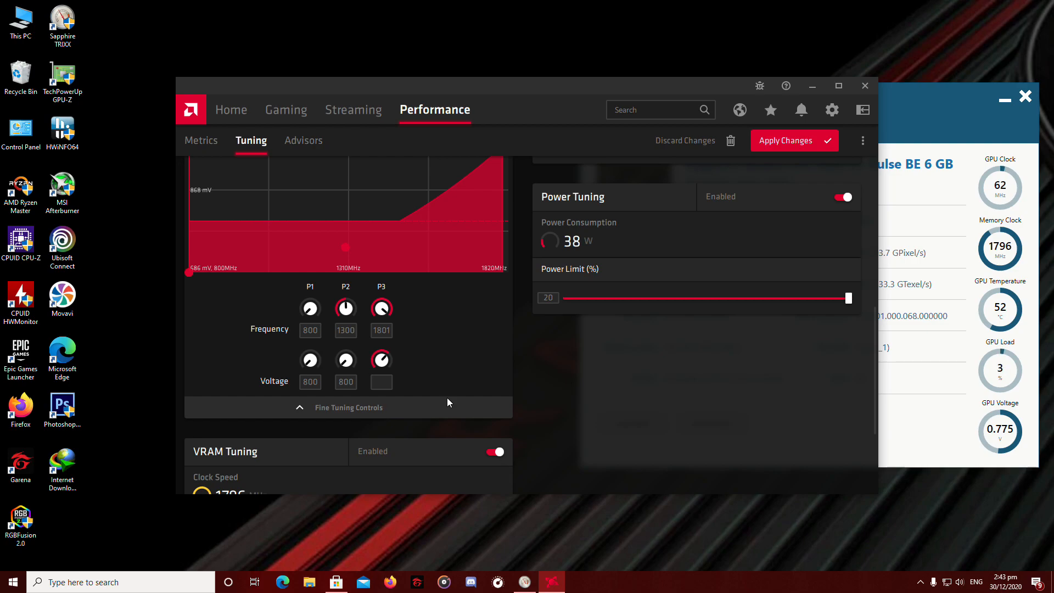
Raise the P3 state voltage from 964 to 991 mV in Fine Tuning Controls
left_click(381, 382)
type("964")
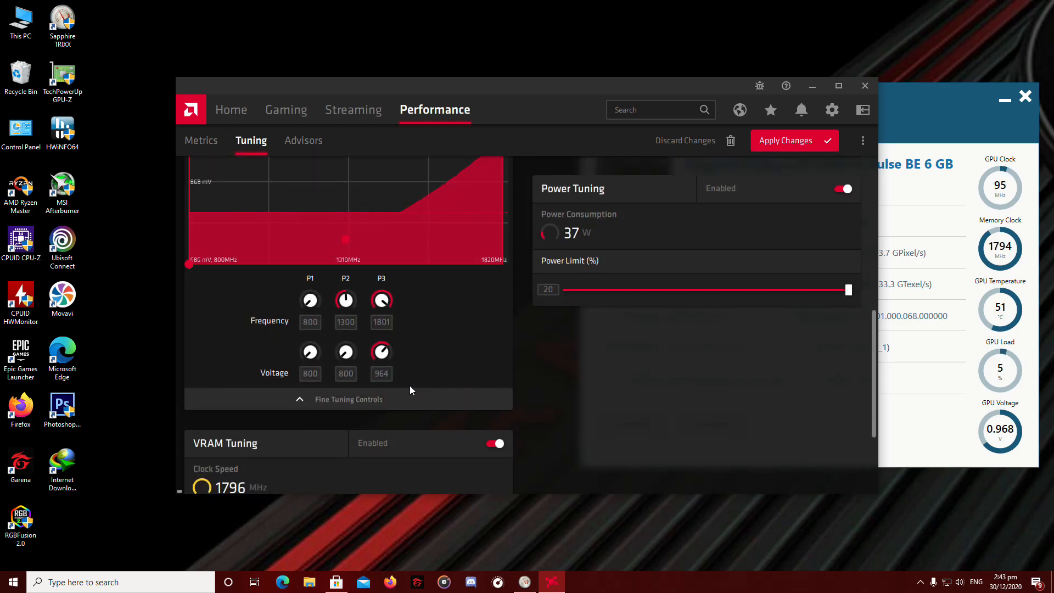
left_click(381, 373)
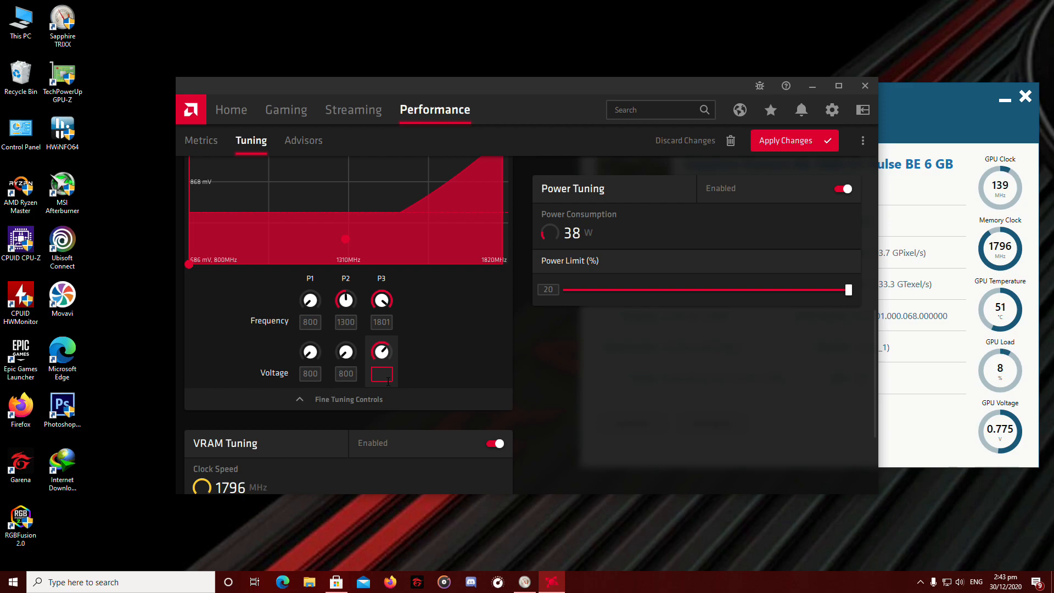
type("9")
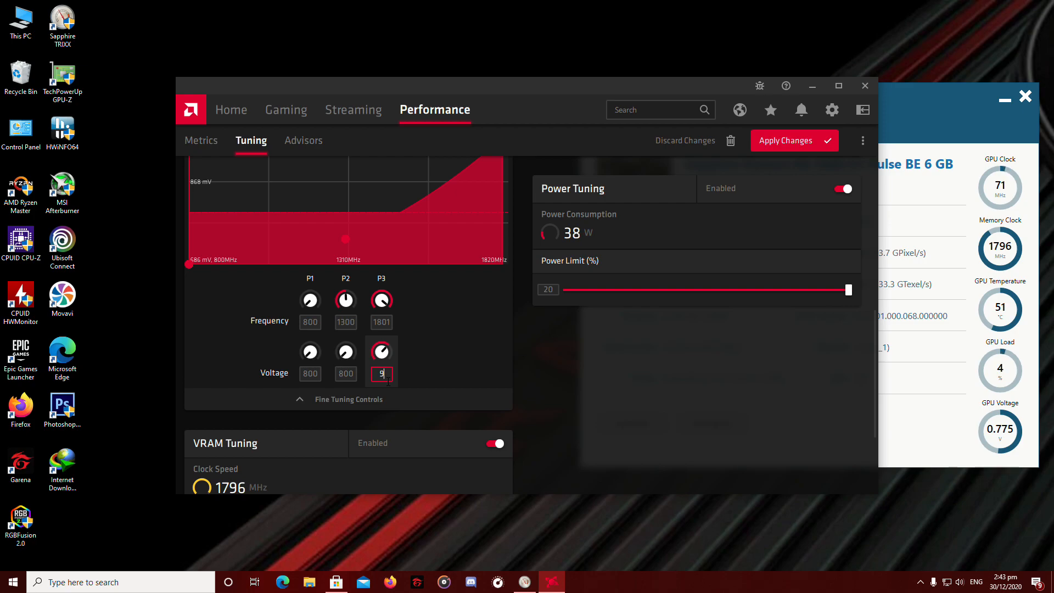
type("990")
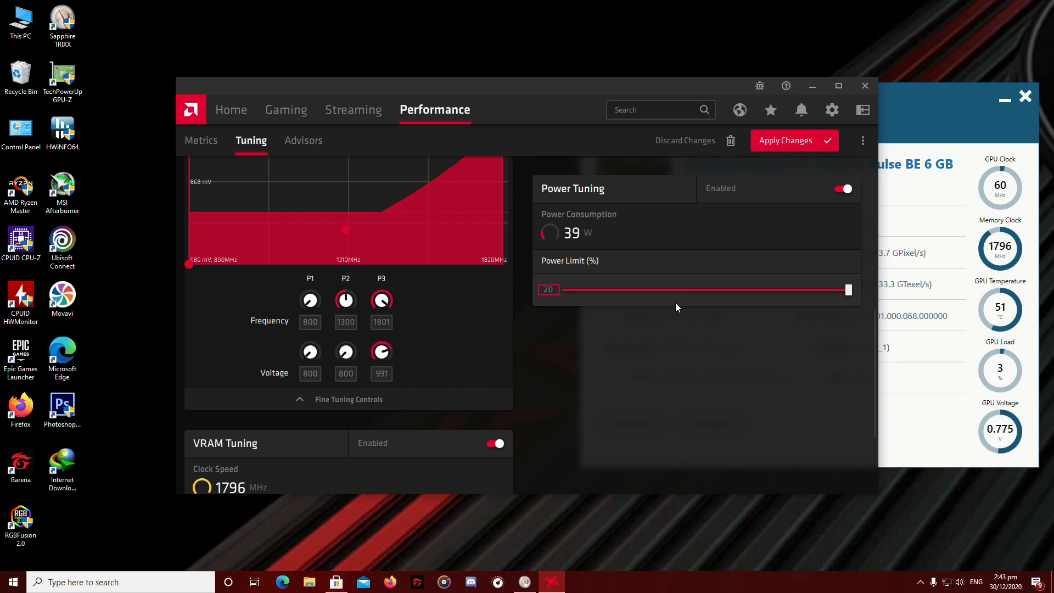
scroll("up", 3)
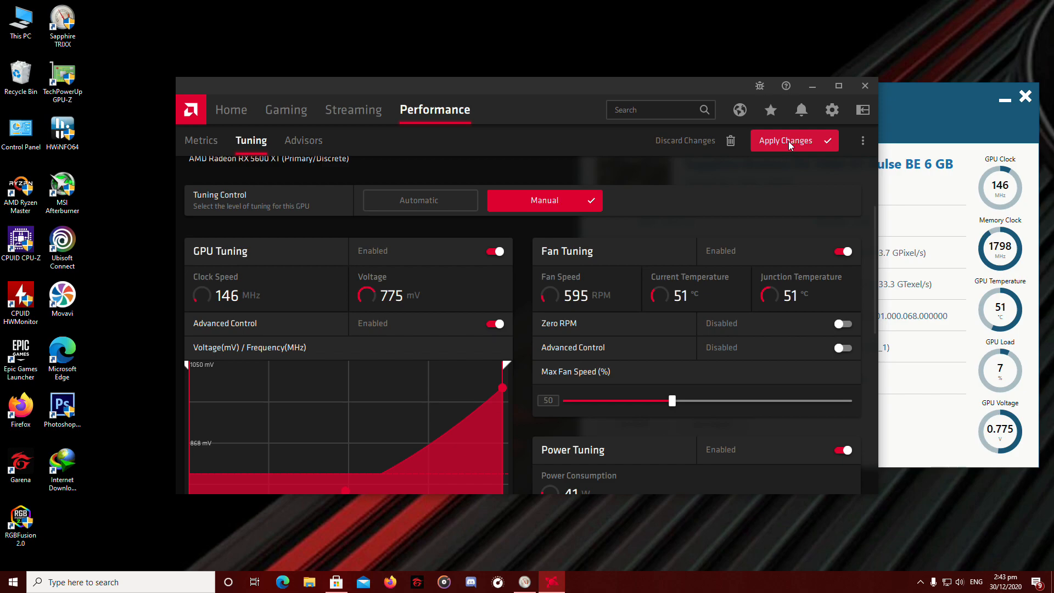
Apply the pending fan, power and voltage changes and review the tuned values
left_click(794, 141)
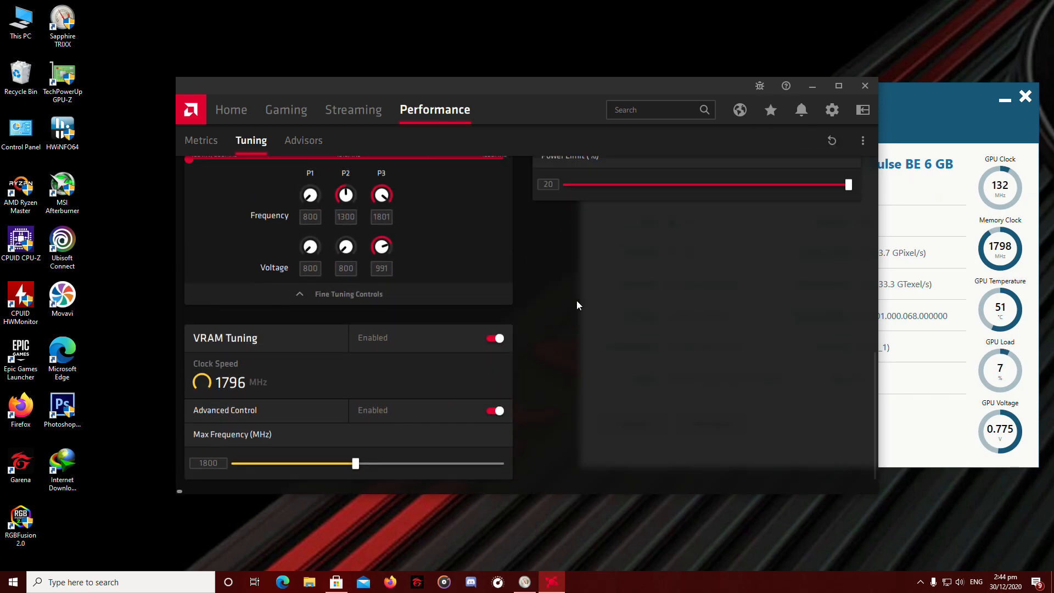
scroll("up", 3)
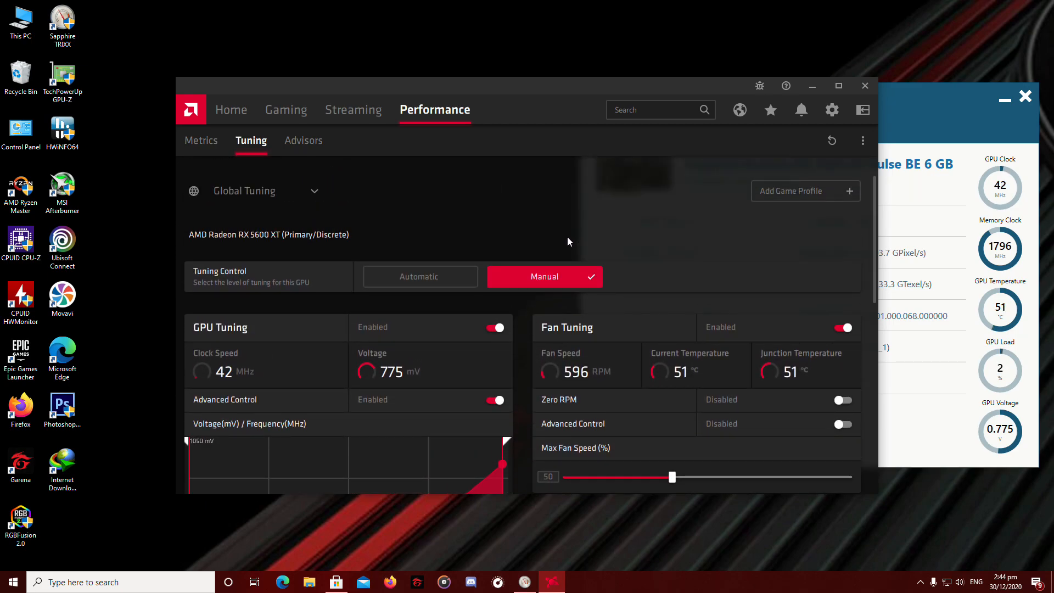
scroll("down", 3)
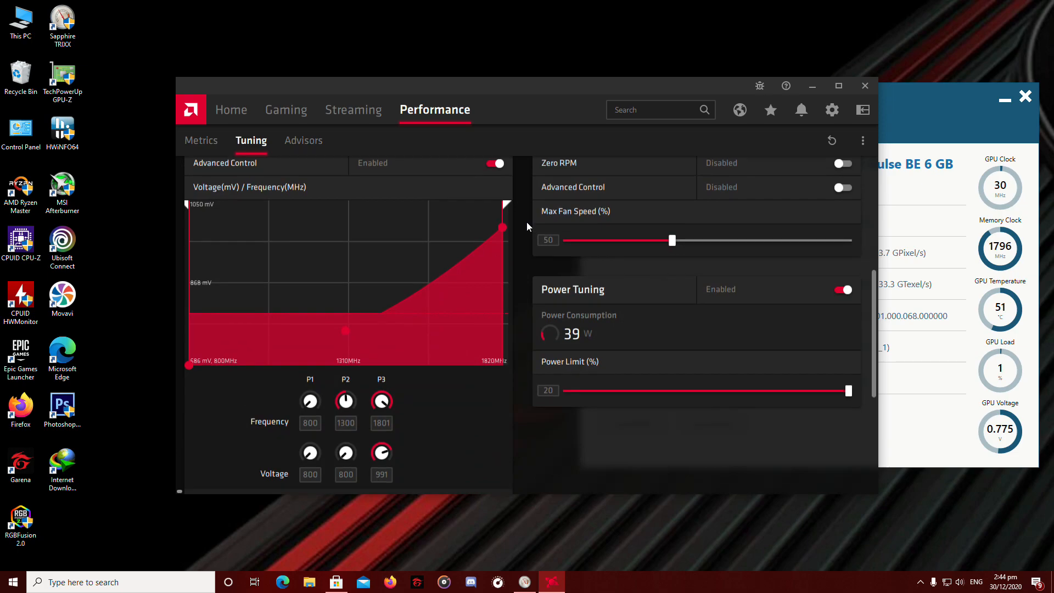
scroll("down", 3)
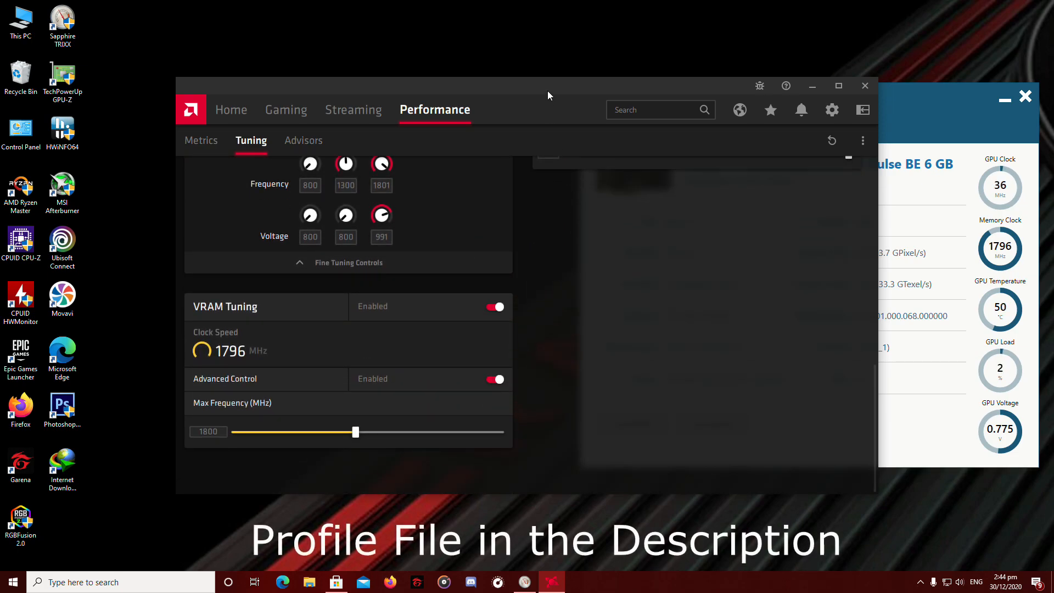